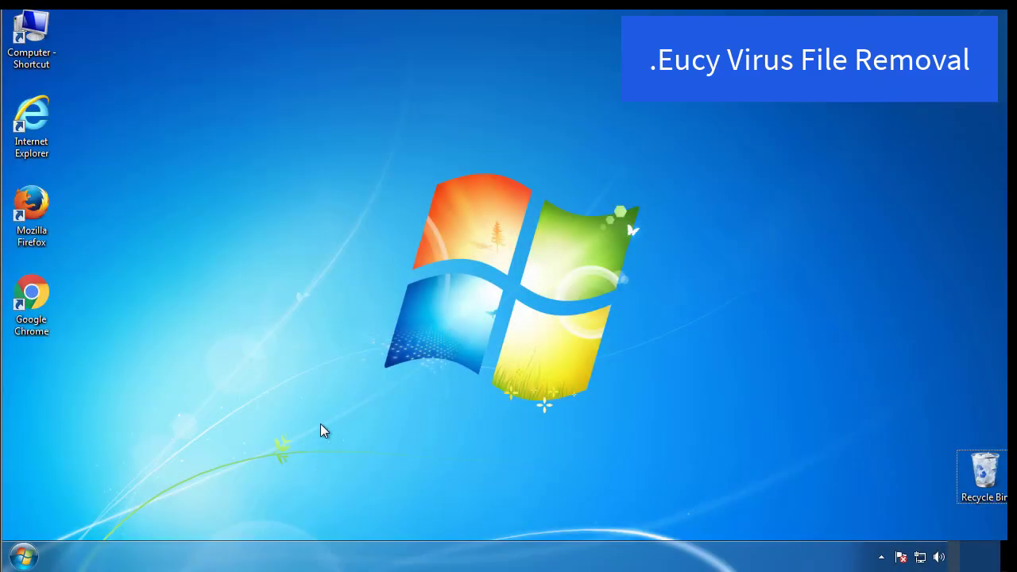
Enable minimal Safe boot on msconfig's Boot tab and restart the computer.
click(22, 555)
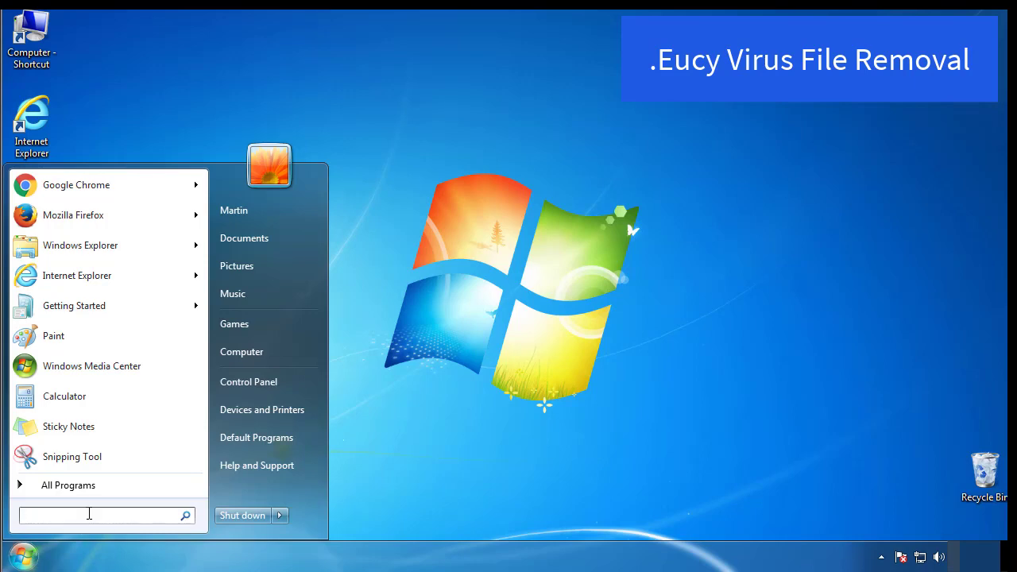
text(mscon)
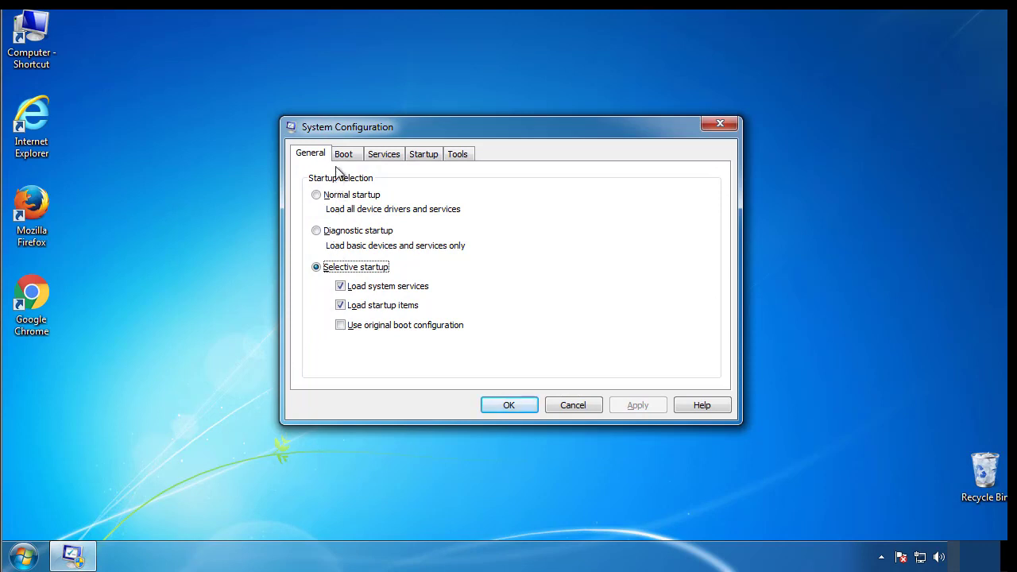
click(343, 153)
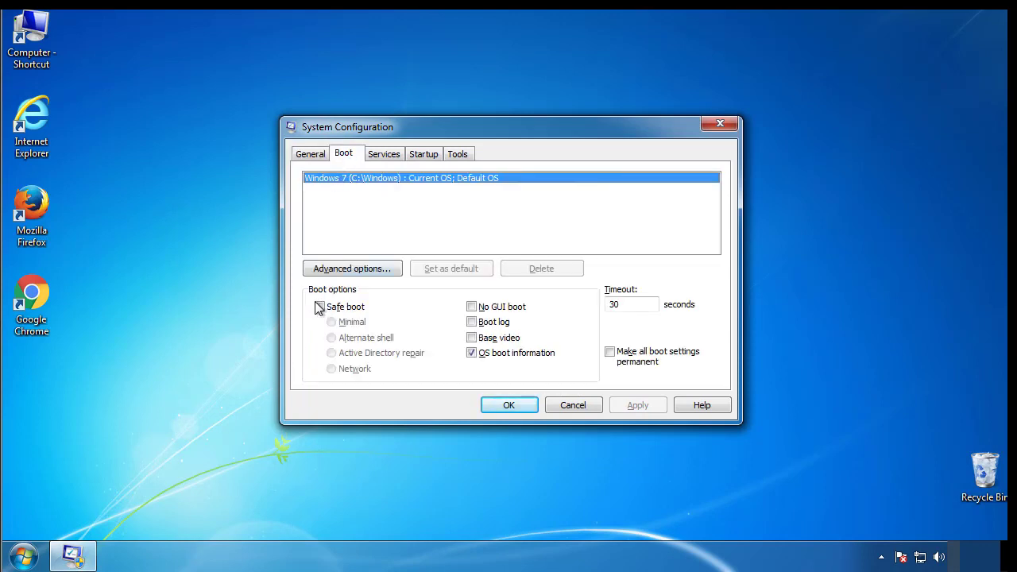
click(319, 306)
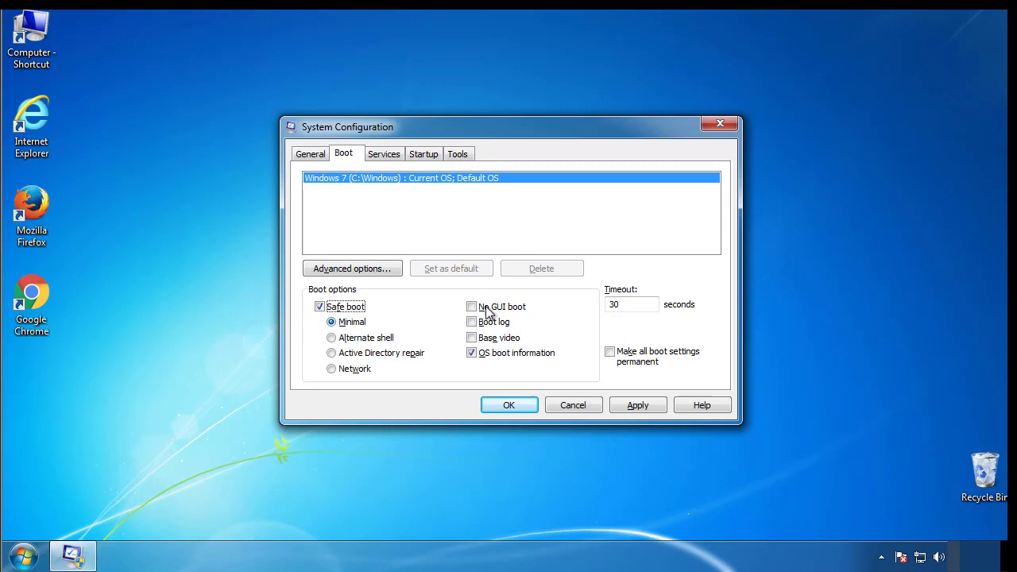
mouse_move(517, 410)
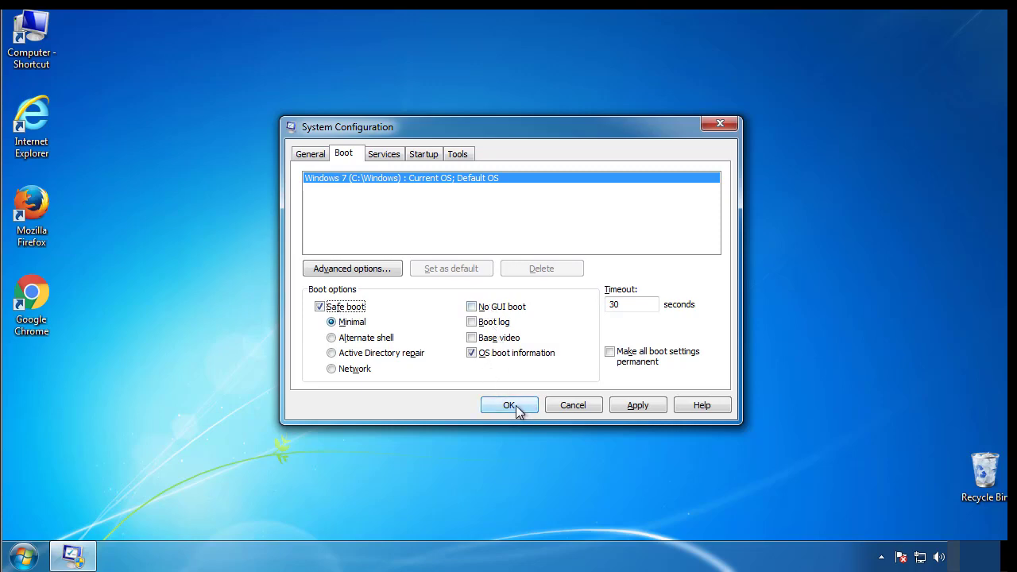
click(508, 405)
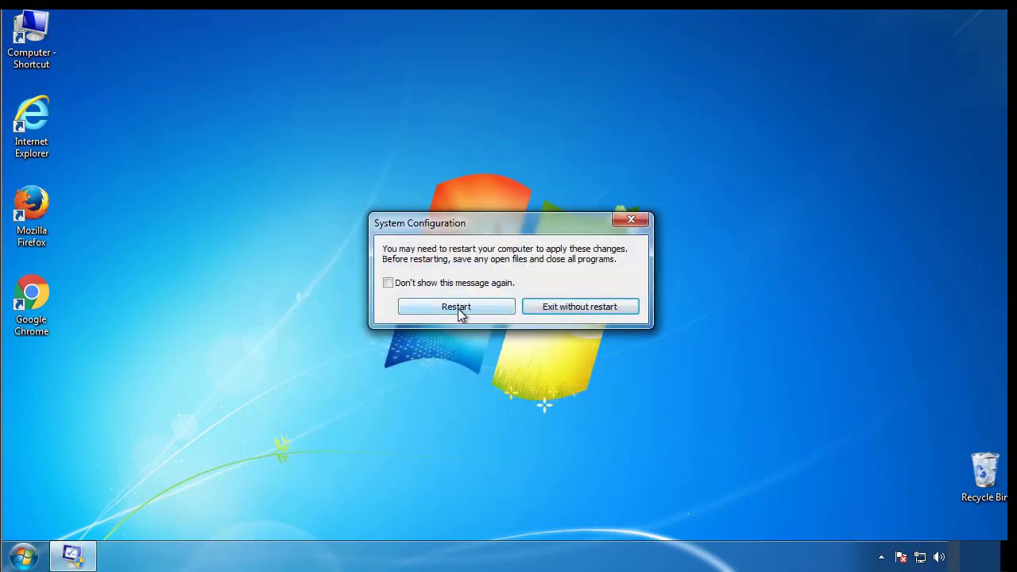
click(456, 306)
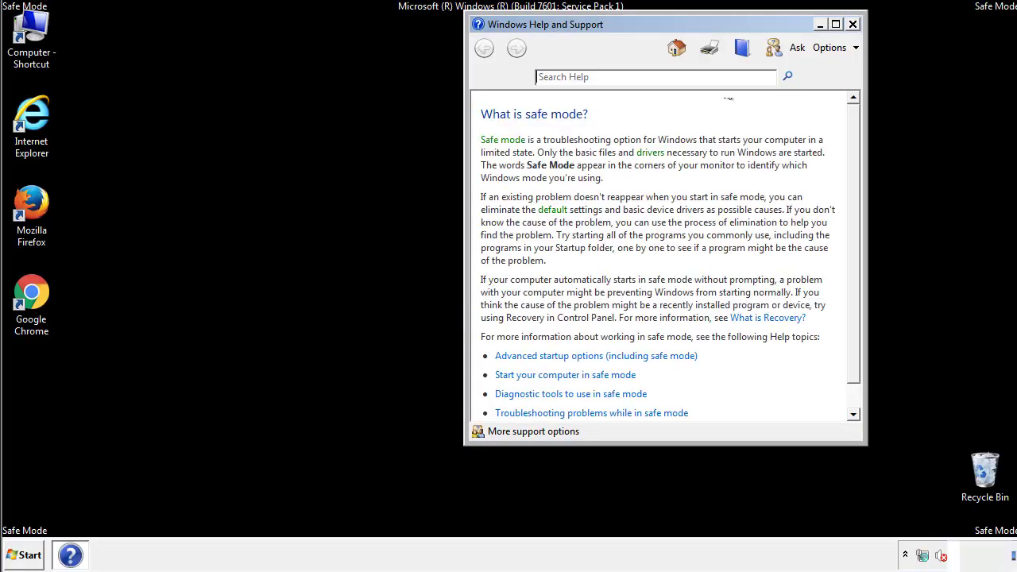
Dismiss the Safe Mode help, turn on 'Show hidden files, folders, and drives', and close Control Panel.
click(853, 24)
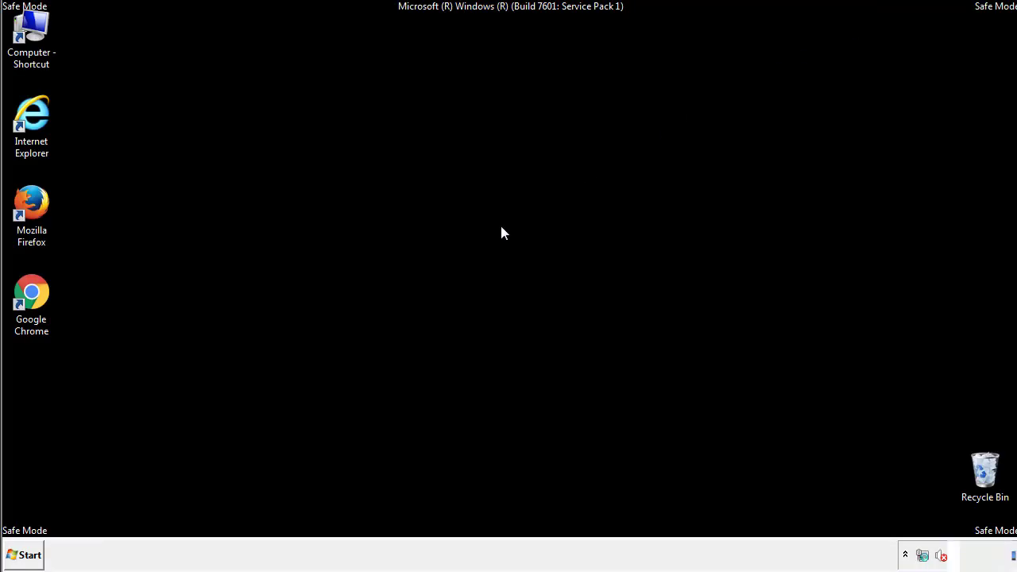
click(24, 554)
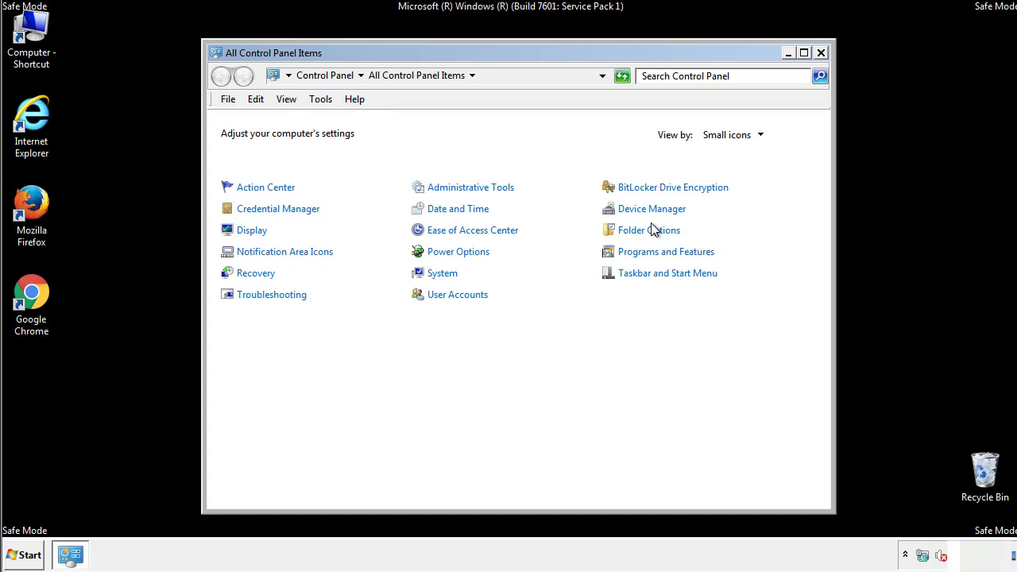
click(648, 230)
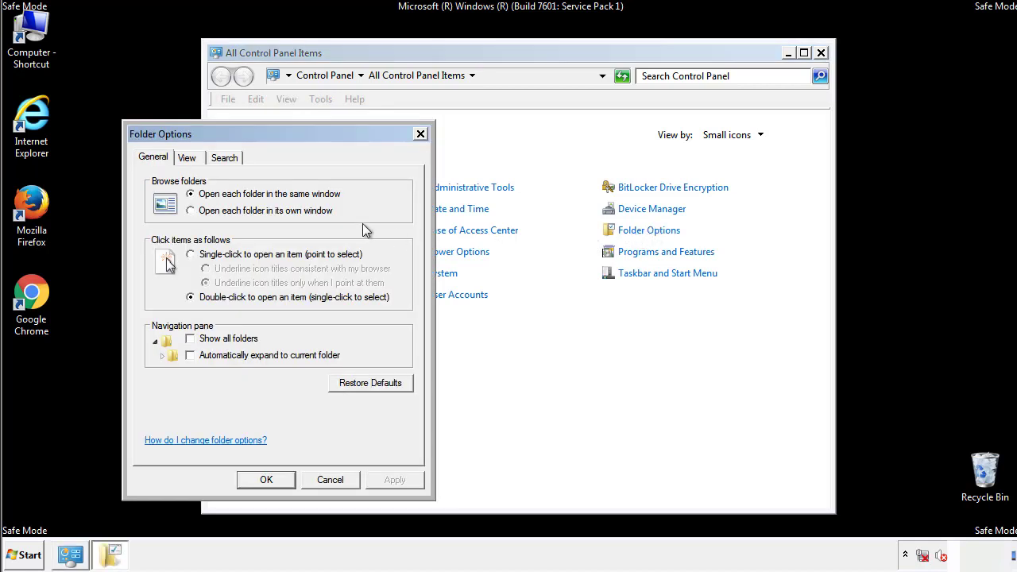
click(186, 157)
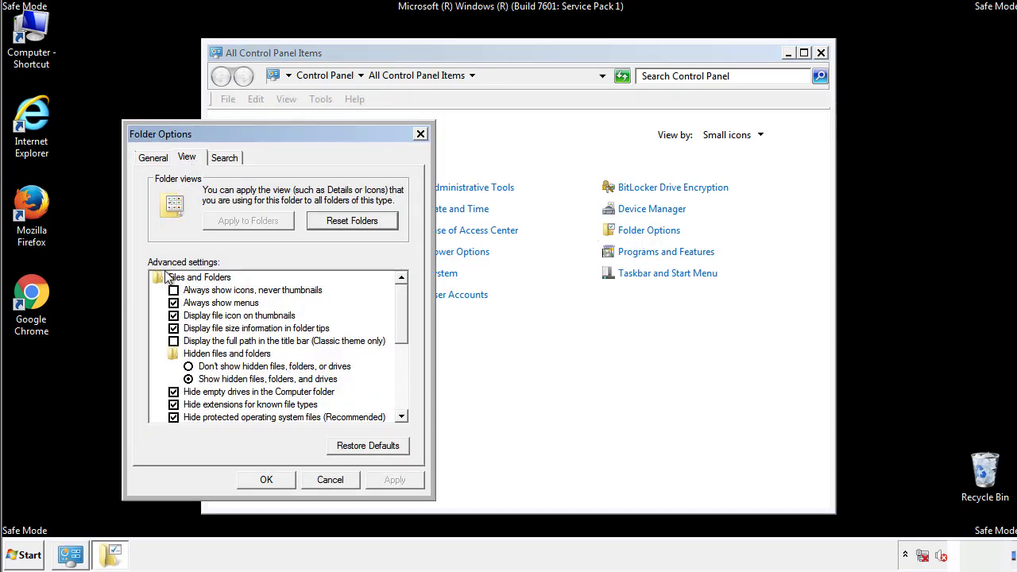
mouse_move(218, 381)
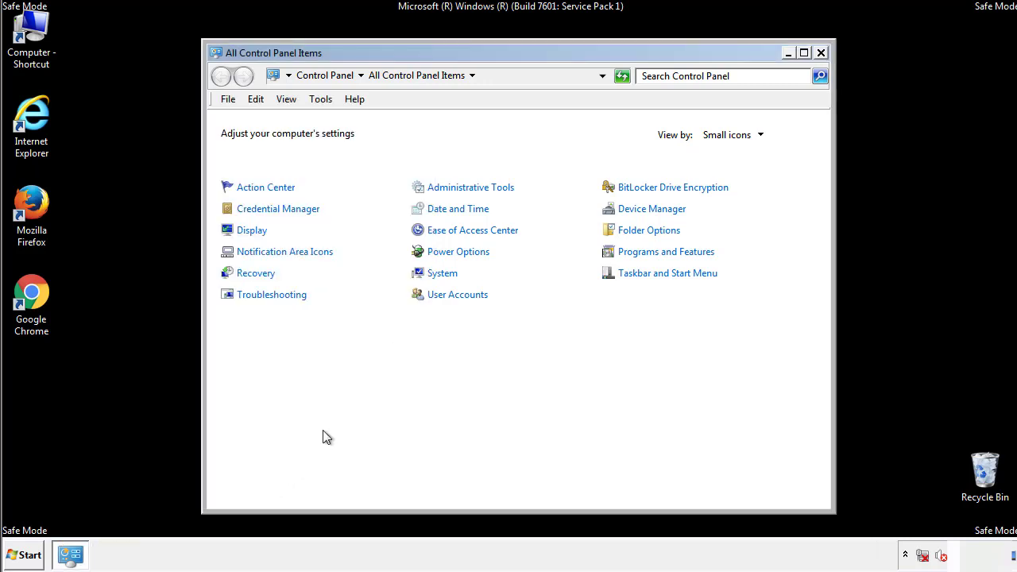
click(820, 52)
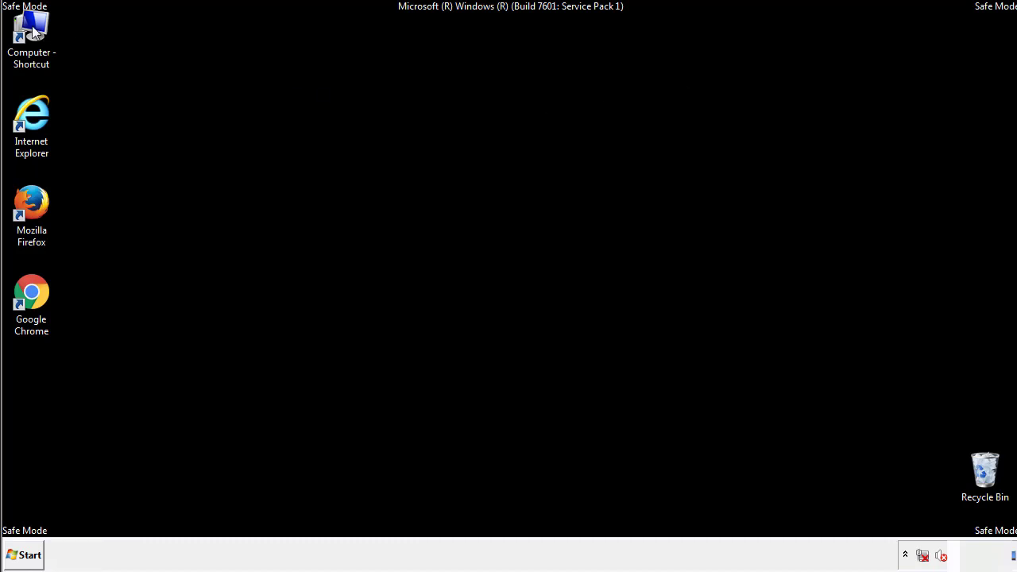
Browse from Computer to C:\Windows\System32\drivers\etc.
double_click(31, 36)
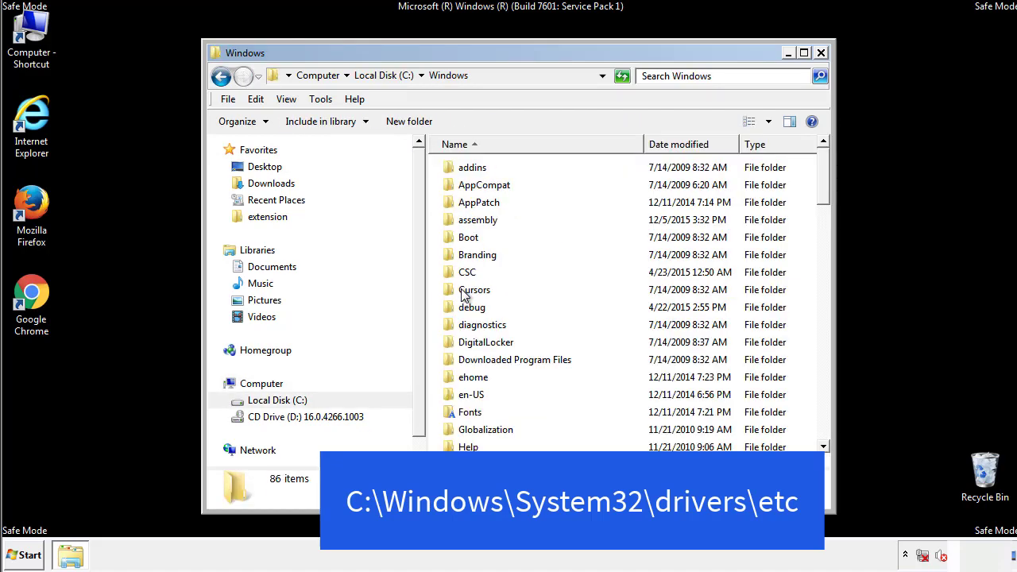
scroll(down, 3)
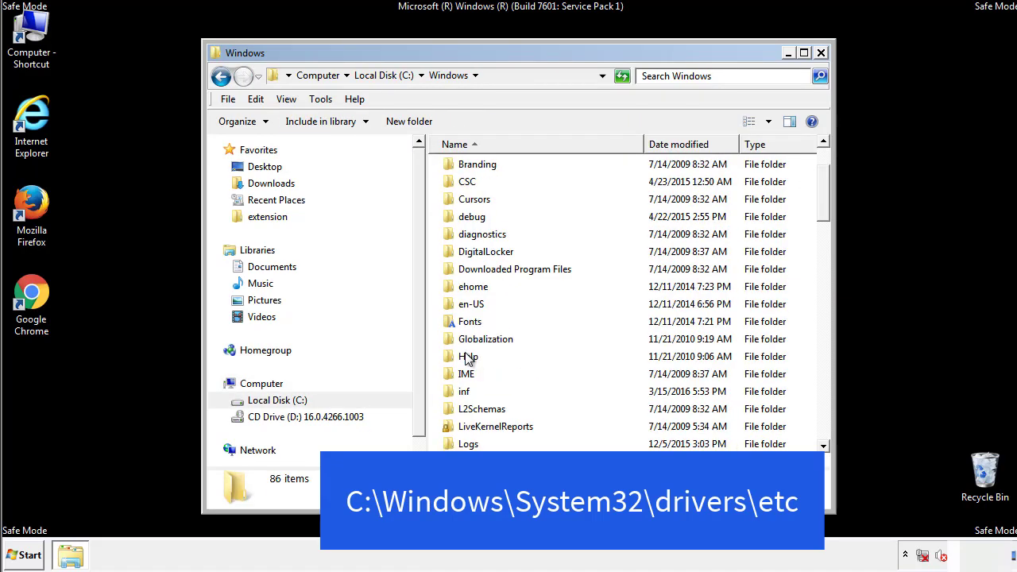
scroll(down, 3)
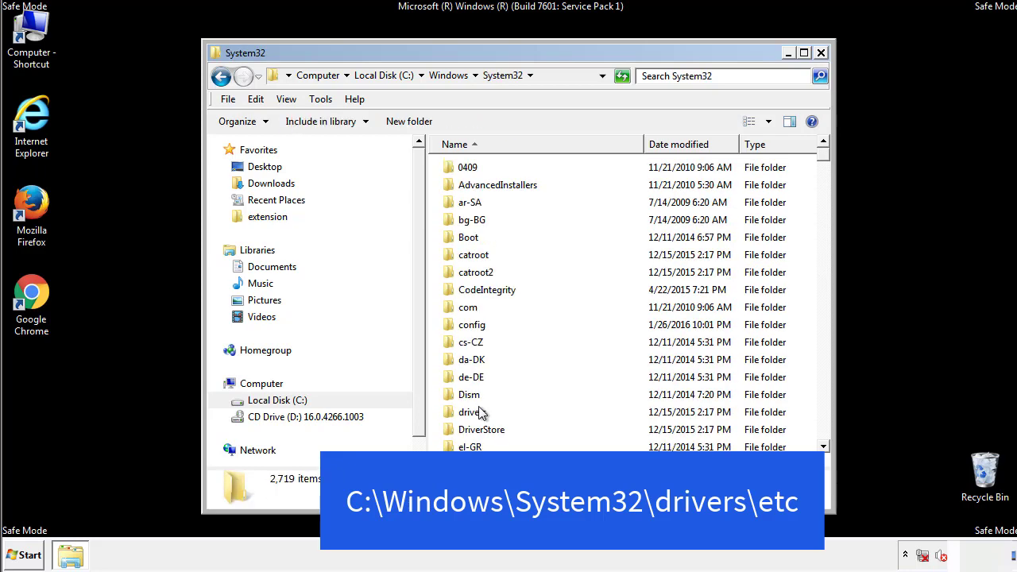
mouse_move(473, 417)
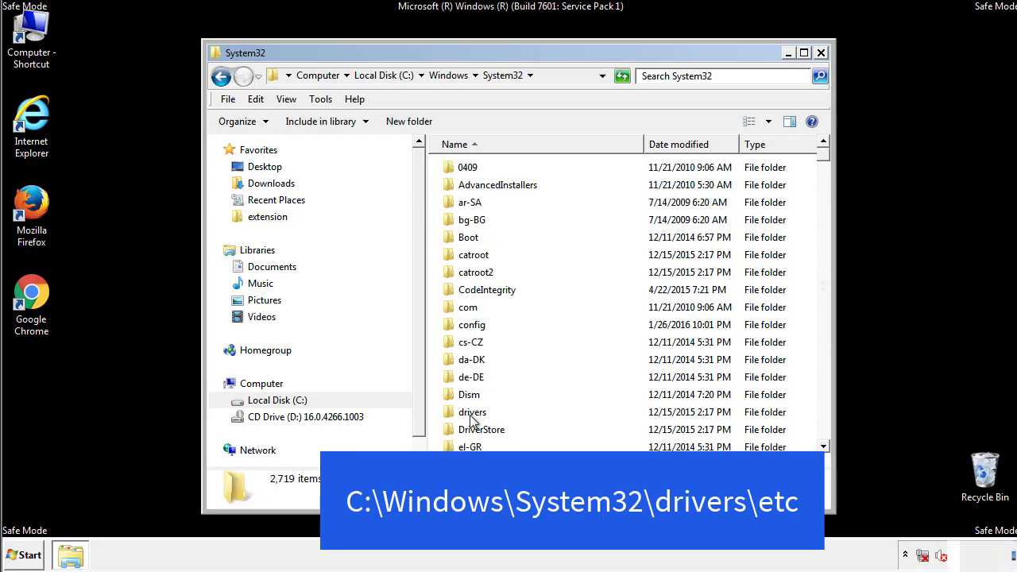
double_click(472, 411)
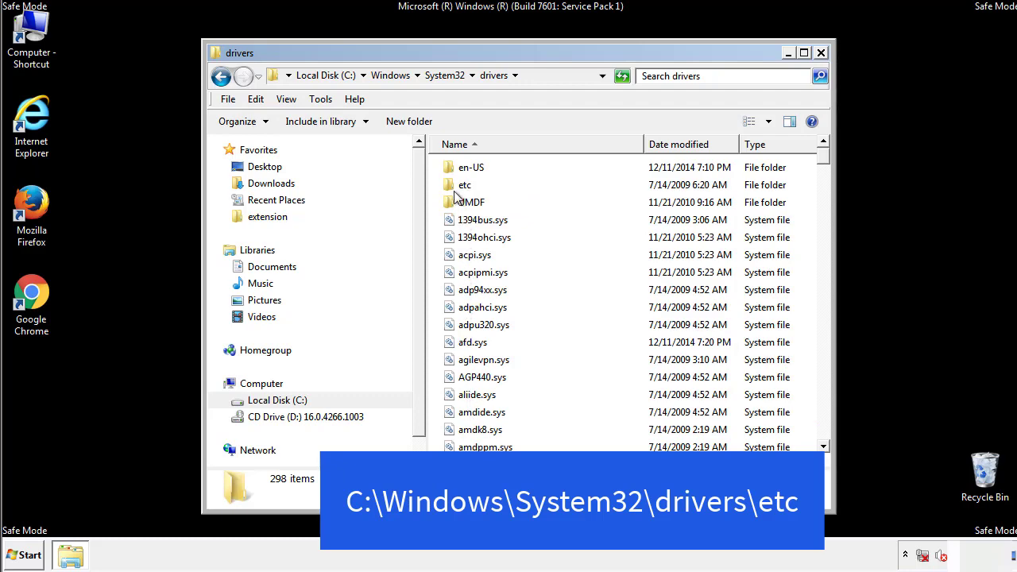
double_click(463, 184)
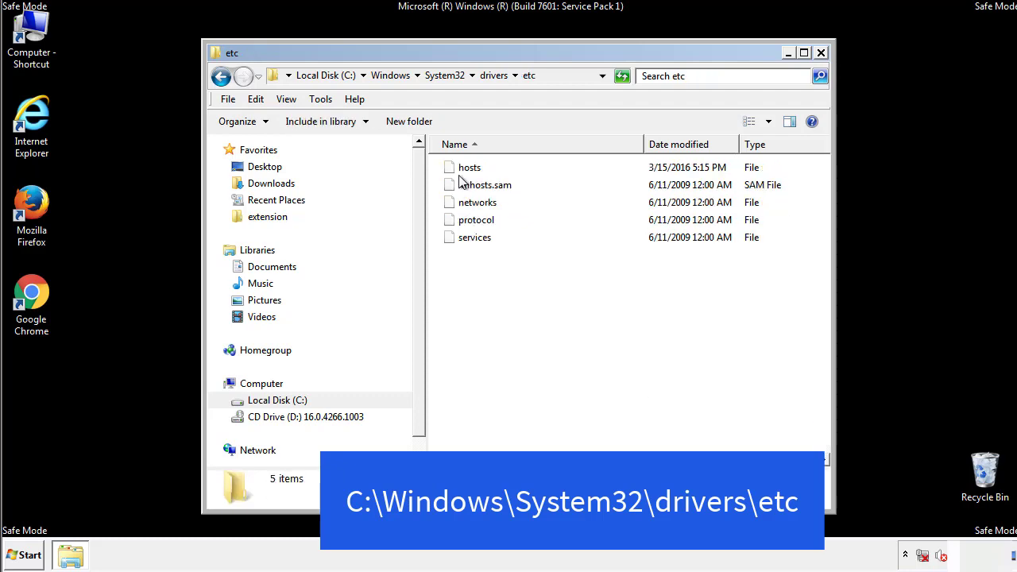
Remove the four entries below localhost from hosts in Notepad, then close Notepad and Explorer.
double_click(470, 167)
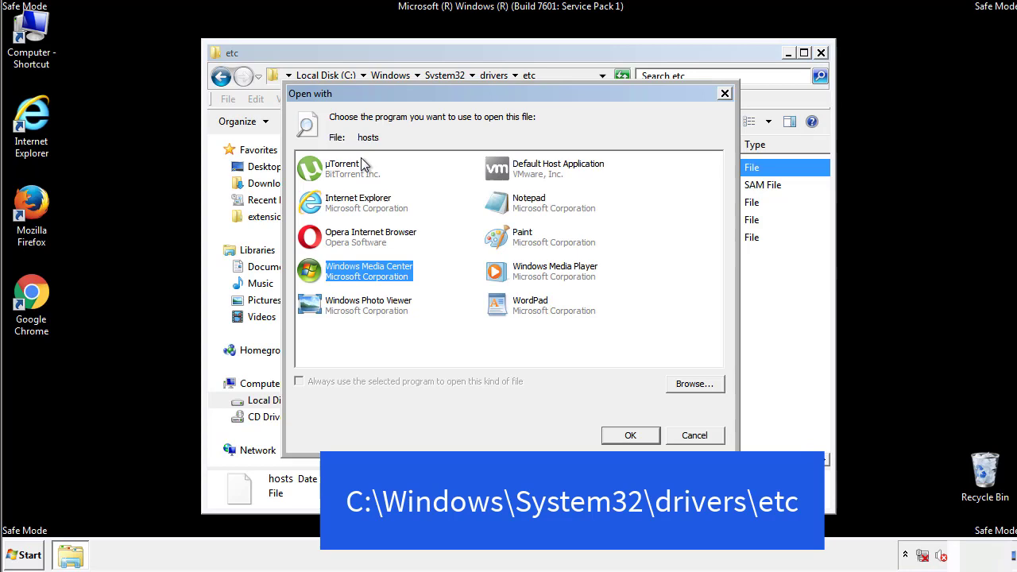
mouse_move(514, 208)
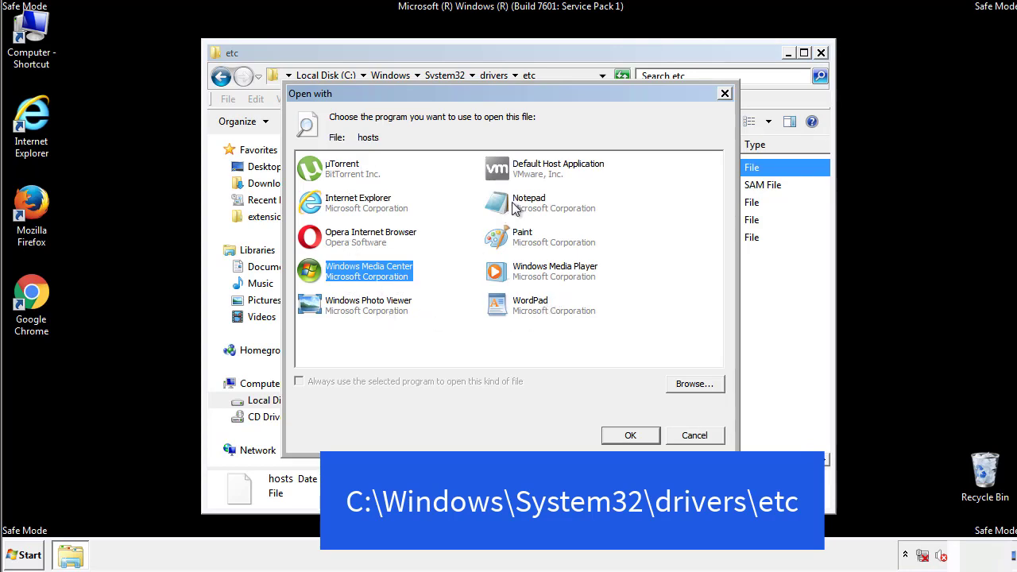
click(630, 436)
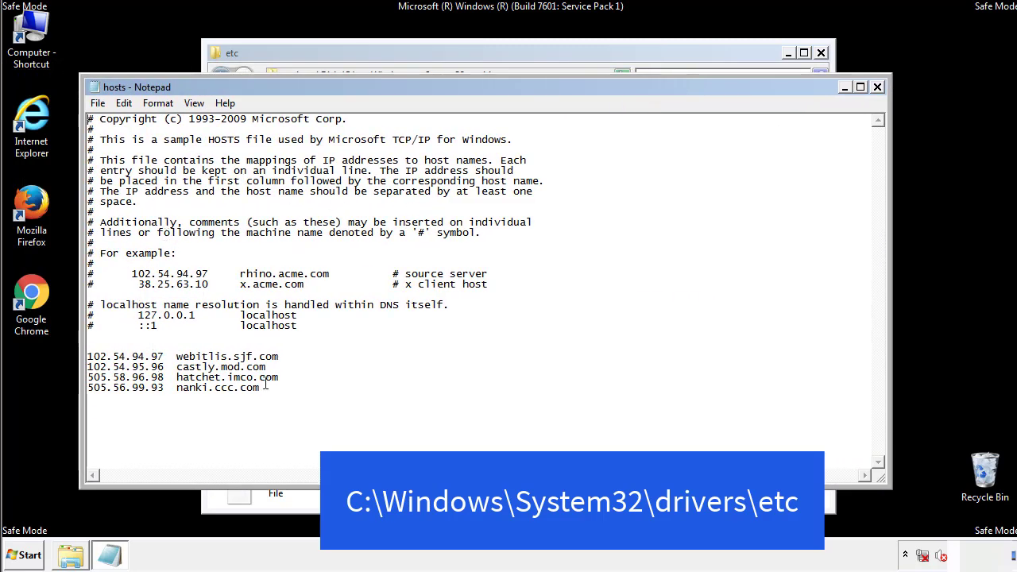
mouse_move(300, 384)
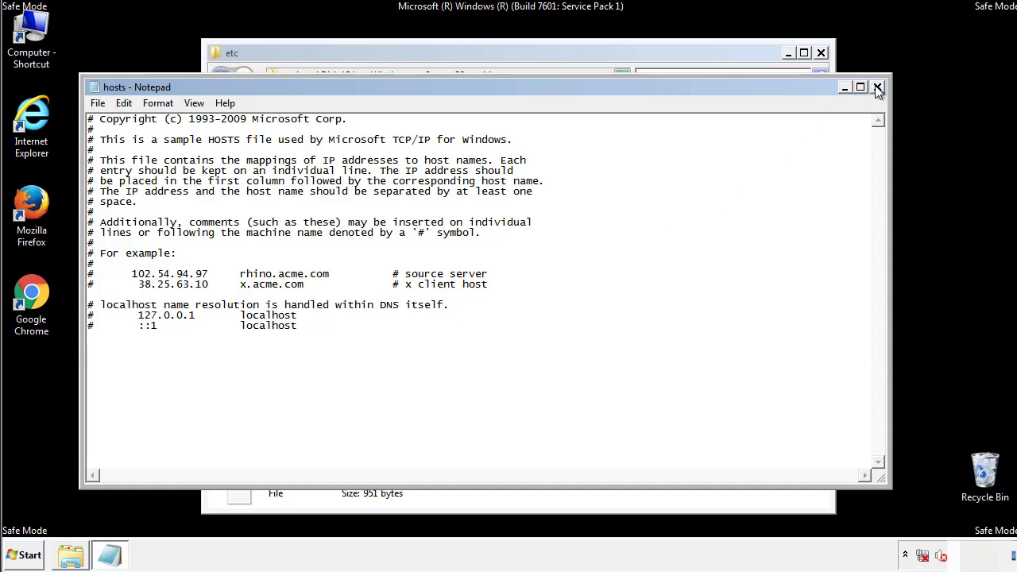
click(877, 87)
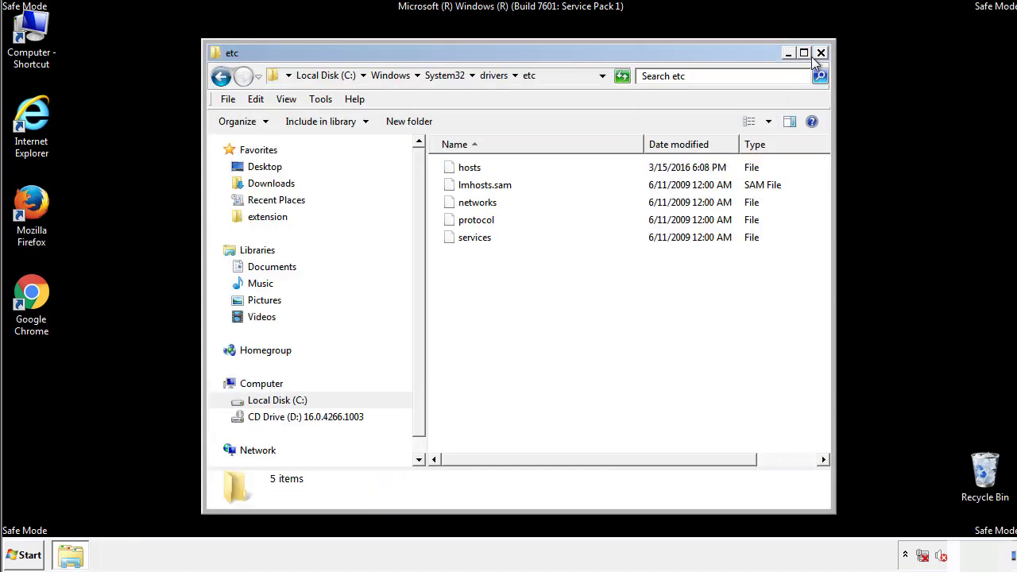
click(820, 52)
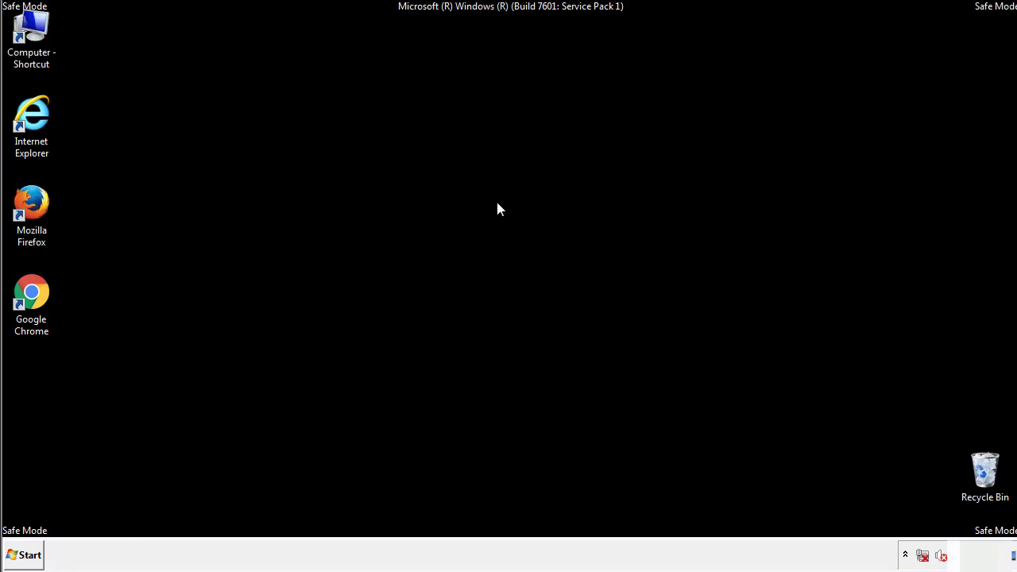
Delete AdsInOne, recover.aesir, systemreg.aesir and tavanero from Startup, then close the folder.
click(24, 554)
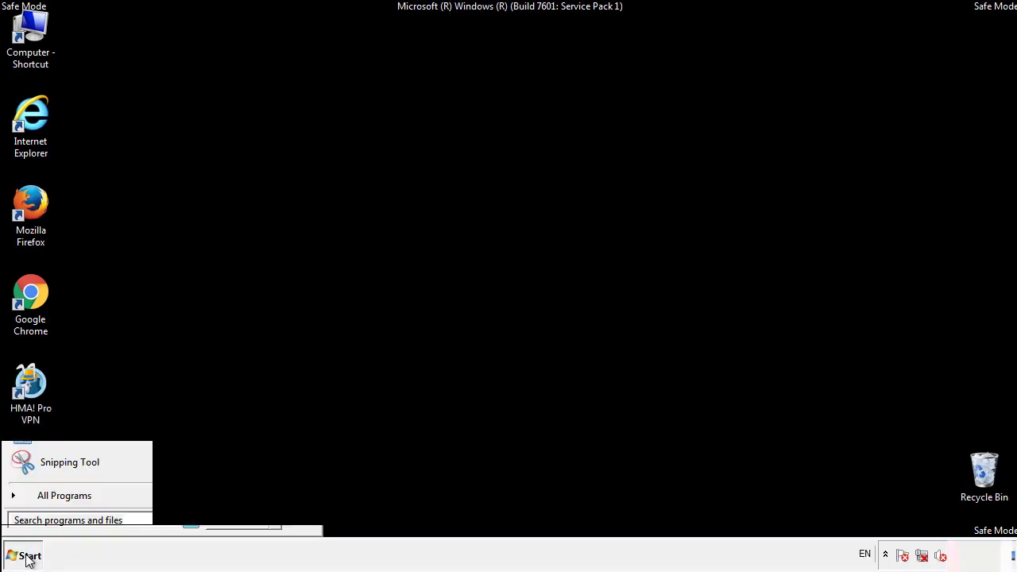
click(63, 495)
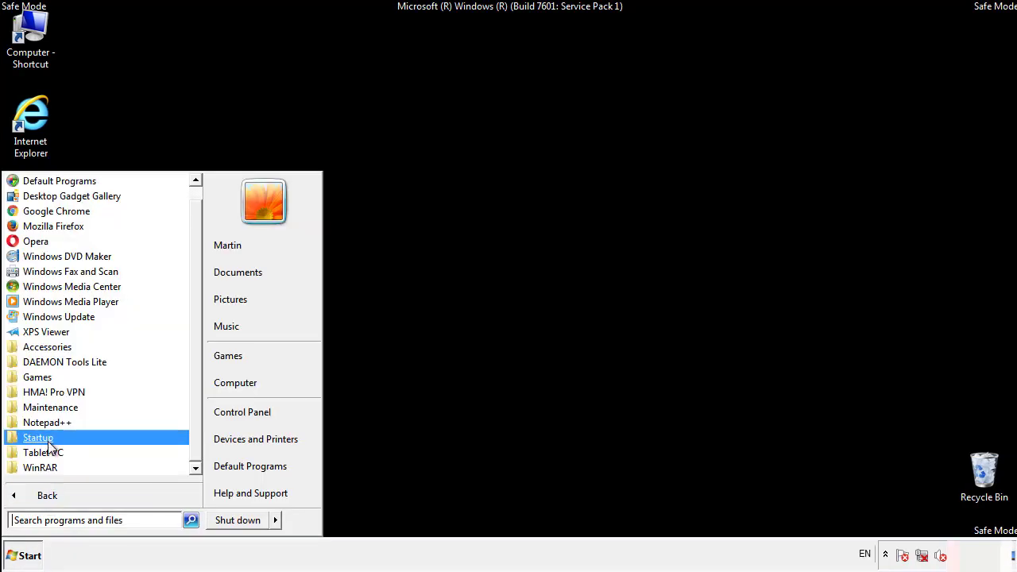
right_click(38, 437)
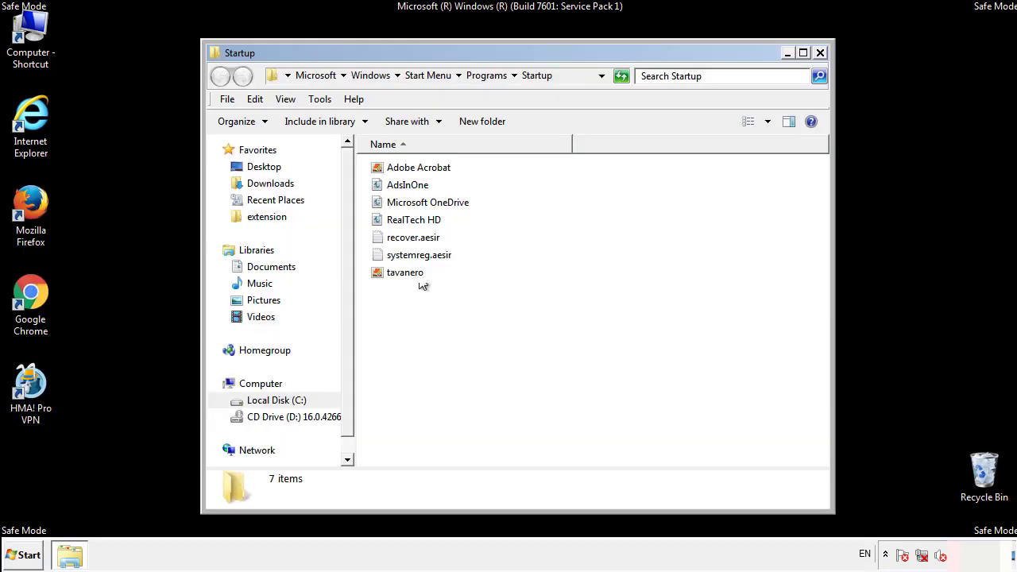
click(408, 185)
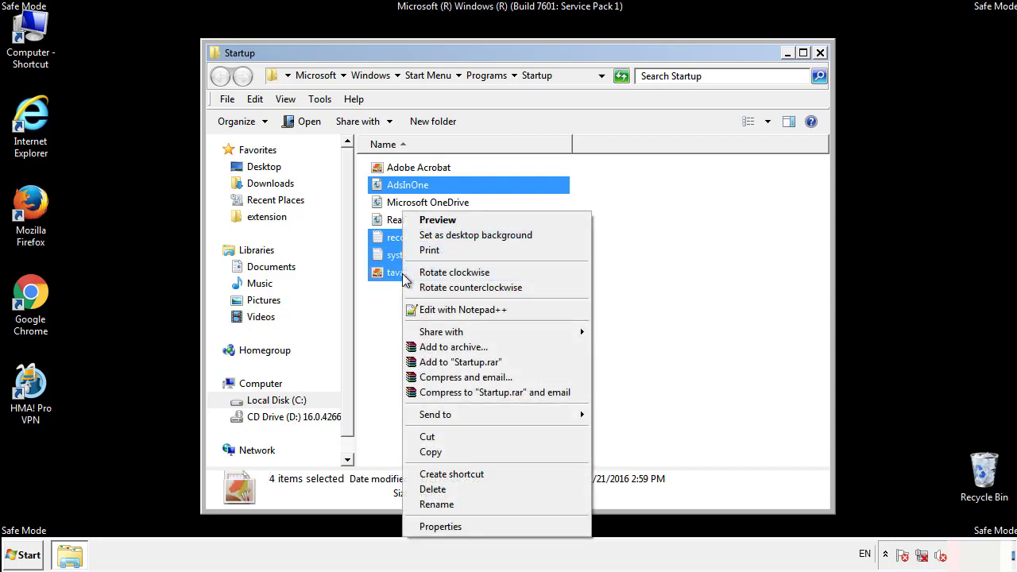
click(432, 488)
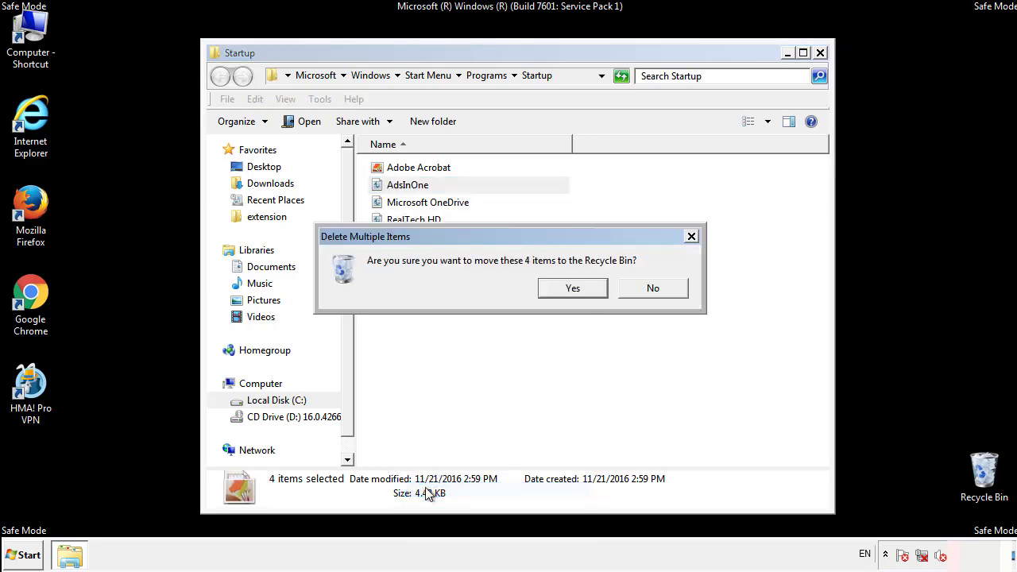
click(572, 287)
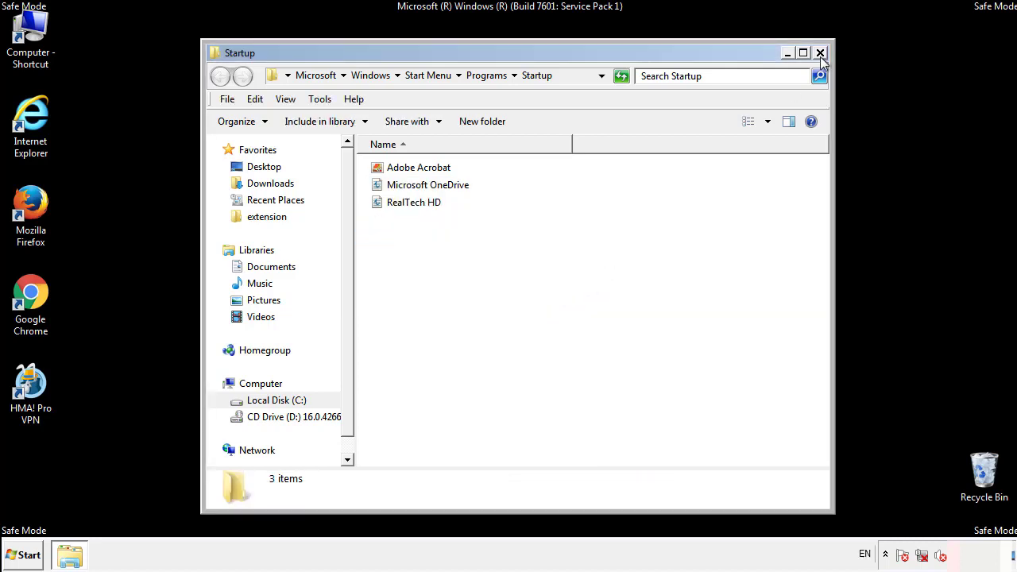
click(820, 52)
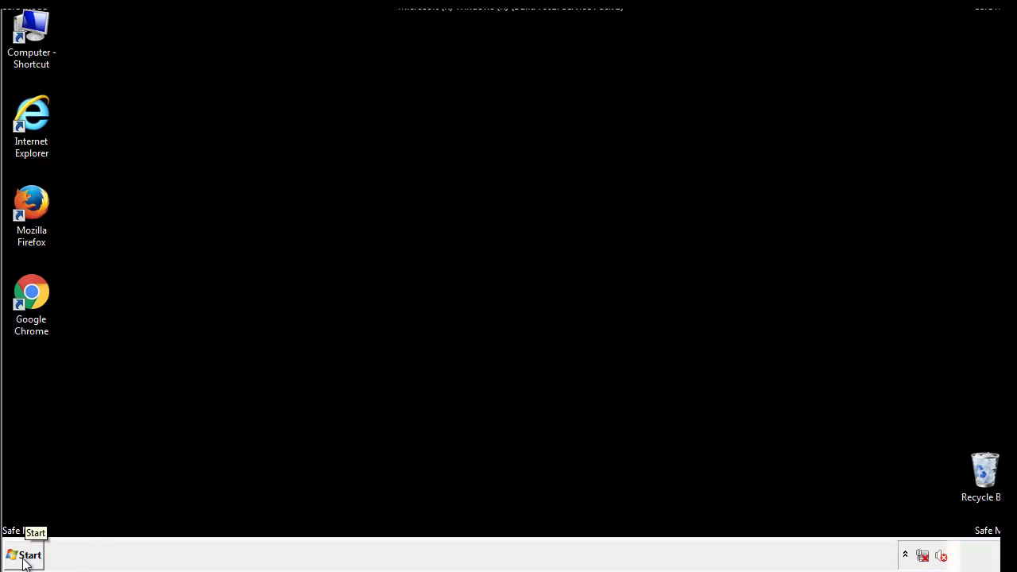
Launch Registry Editor by searching for regedit.
click(26, 554)
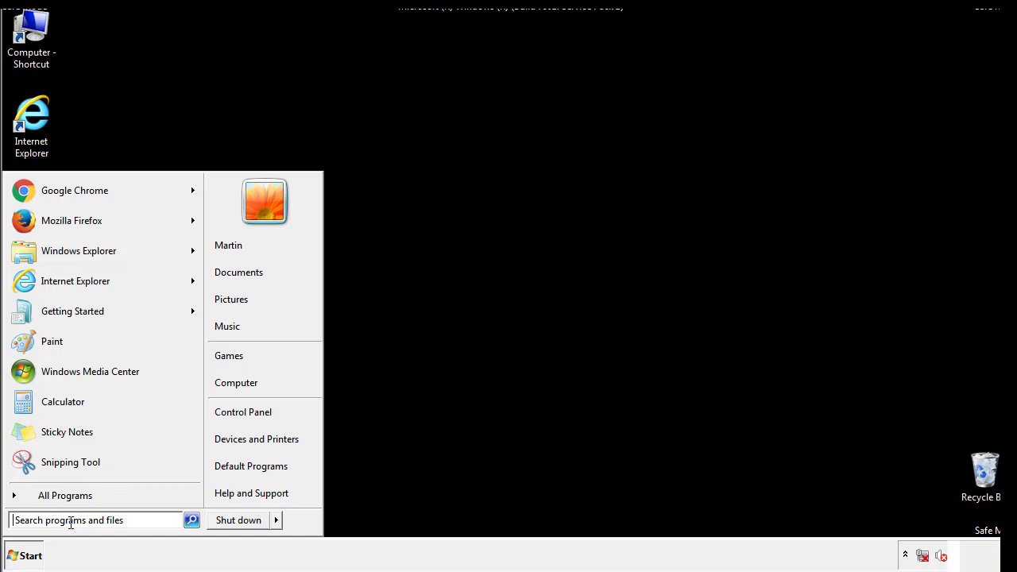
text(reged)
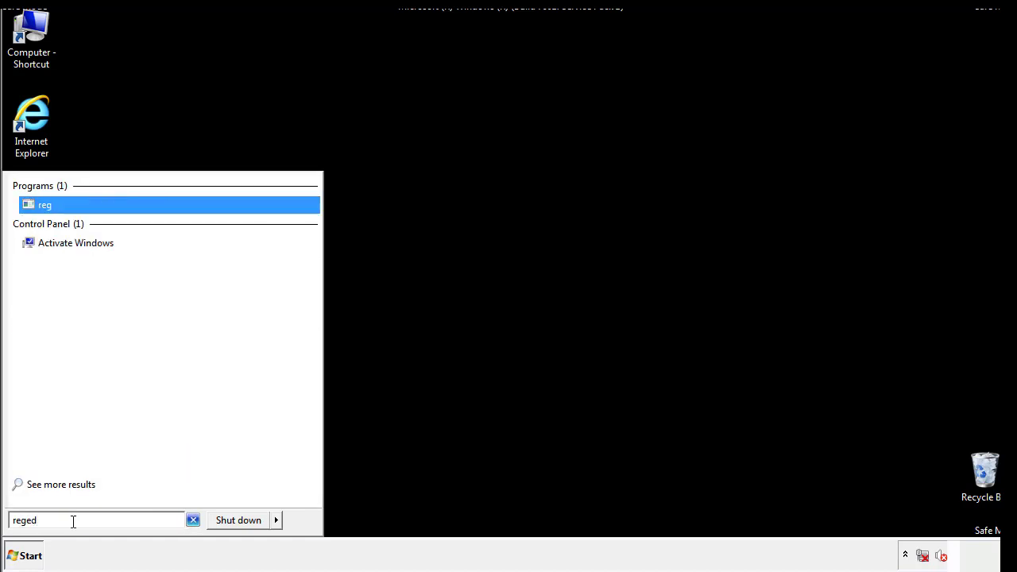
key(Return)
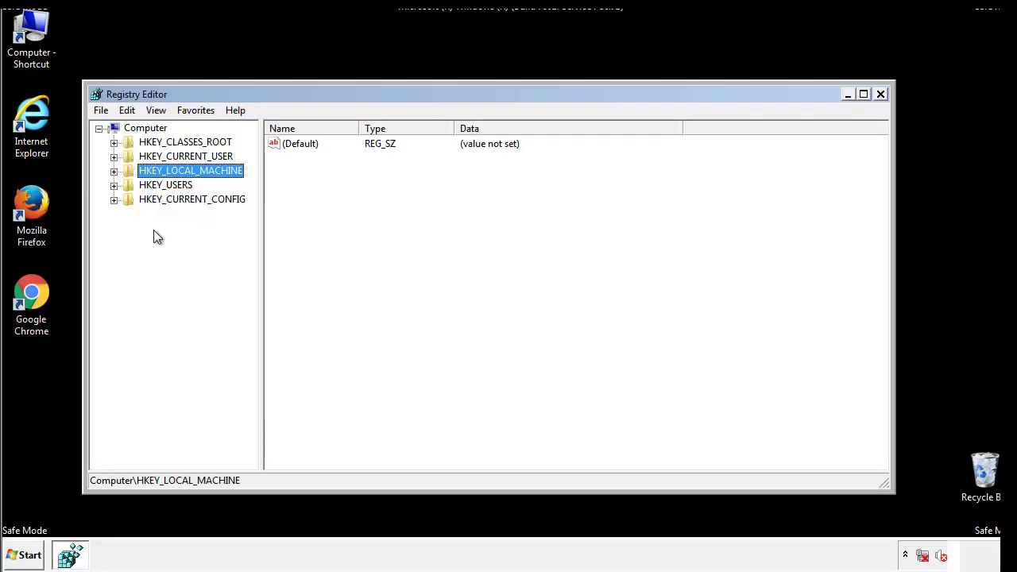
Expand HKEY_LOCAL_MACHINE\SOFTWARE\Microsoft\Windows\CurrentVersion.
click(114, 170)
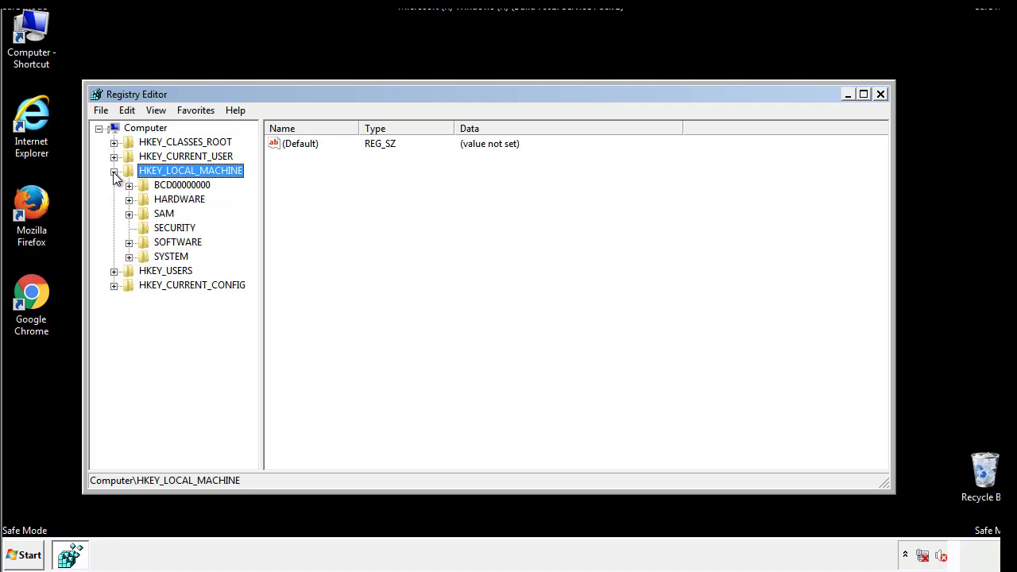
mouse_move(130, 247)
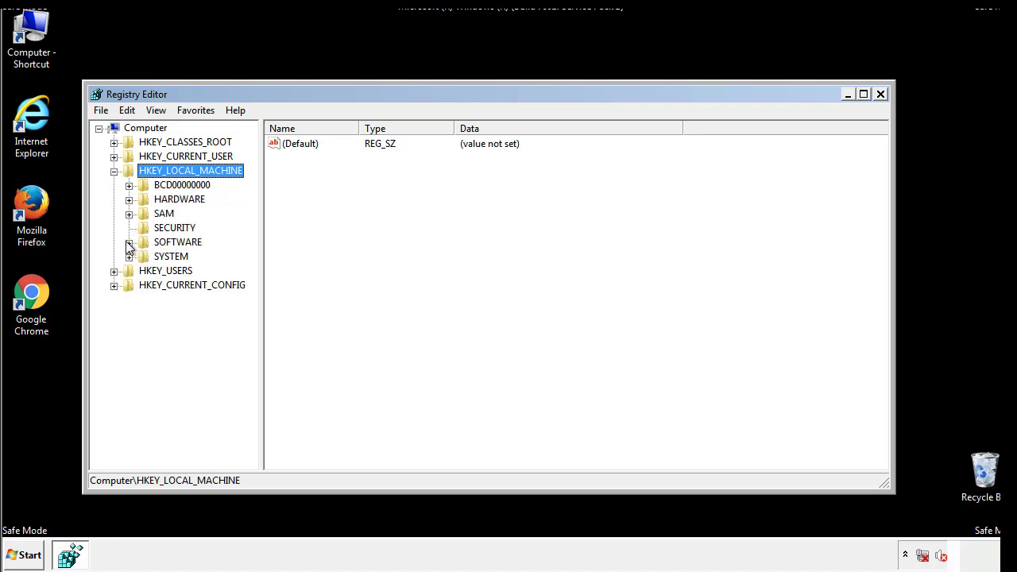
click(130, 242)
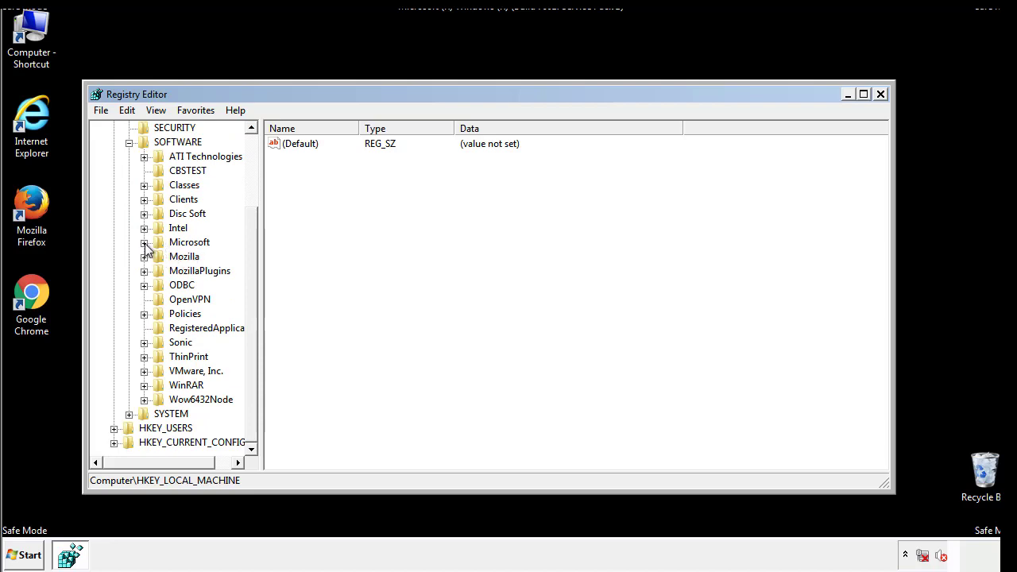
click(145, 242)
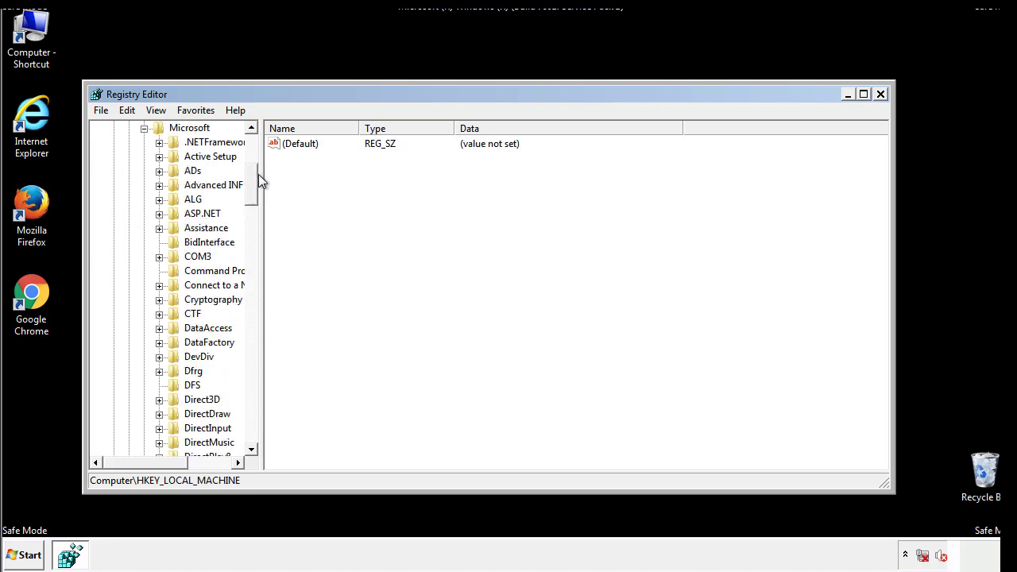
scroll(down, 3)
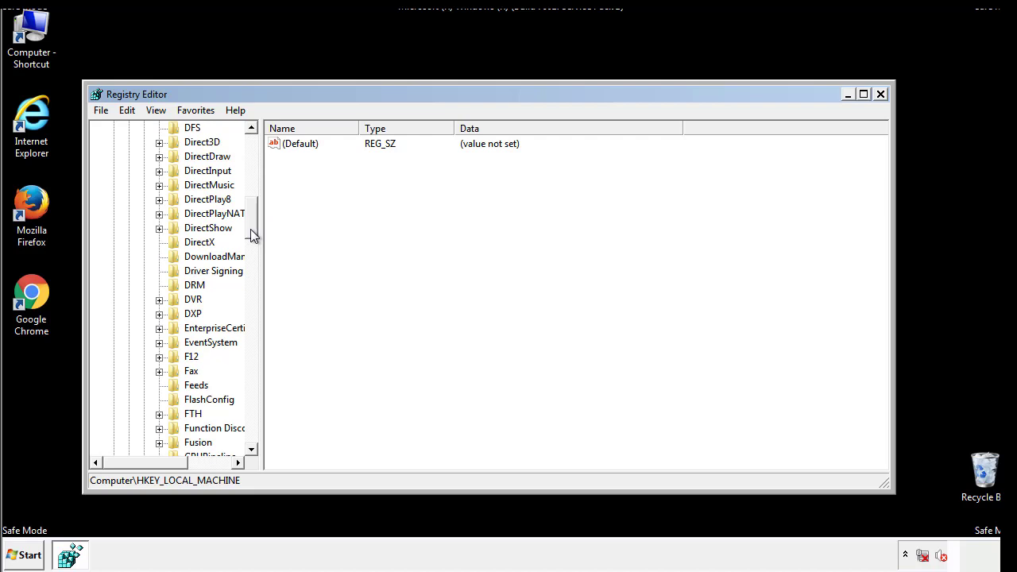
scroll(down, 3)
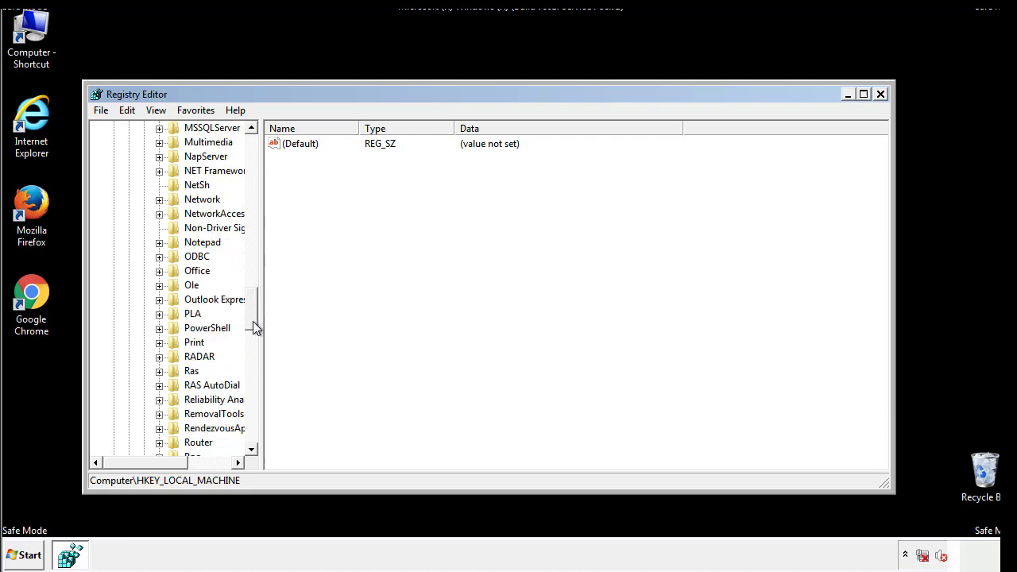
scroll(down, 3)
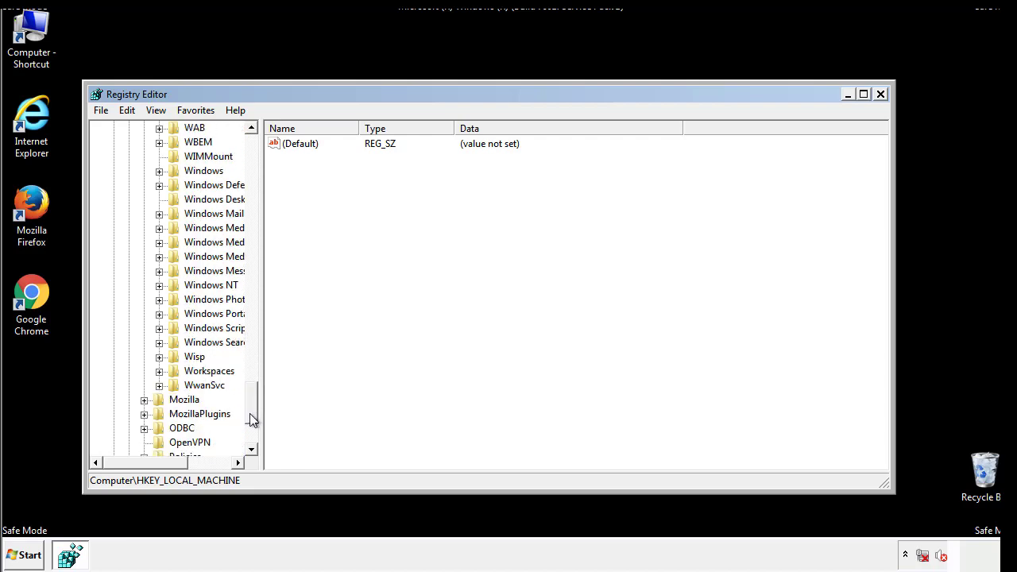
click(159, 242)
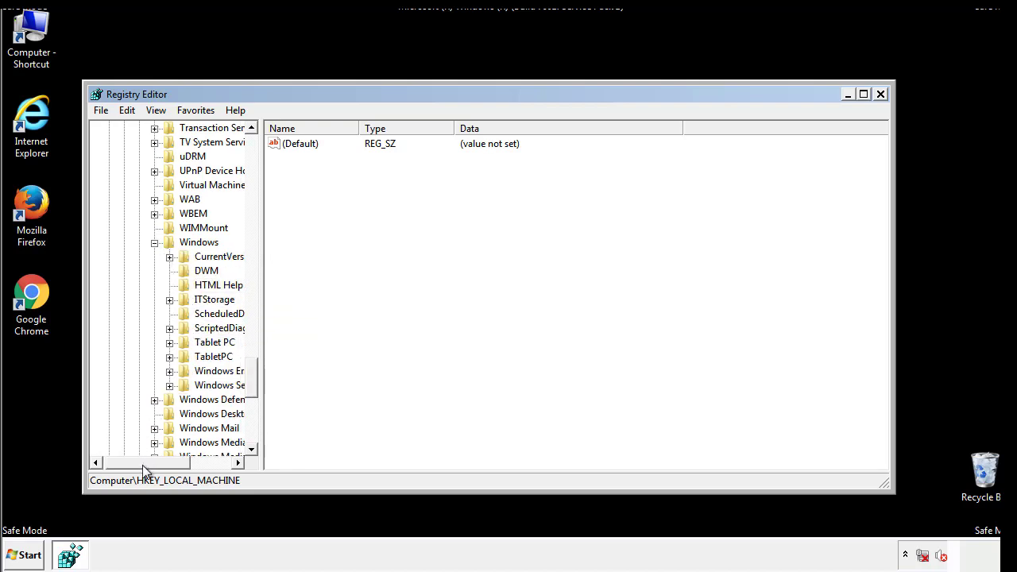
click(169, 256)
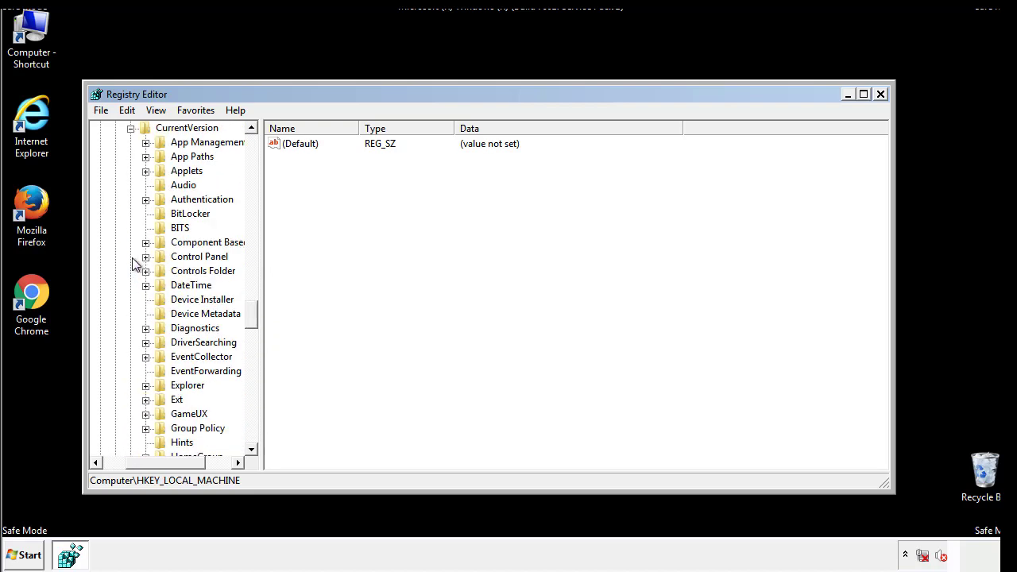
Delete the tappi.loc value from the HKLM Run key, keeping VMware User Process.
scroll(down, 3)
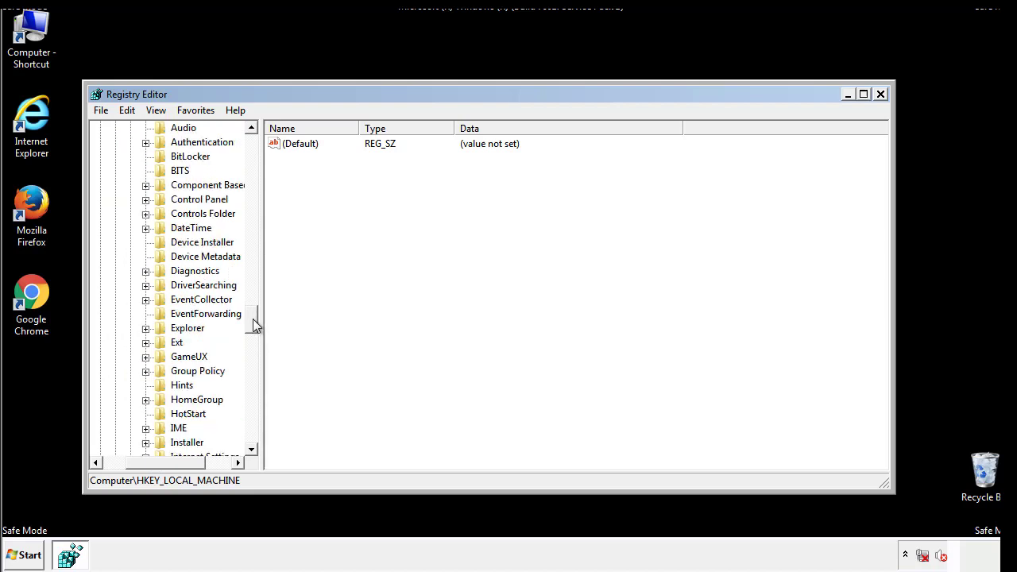
scroll(down, 3)
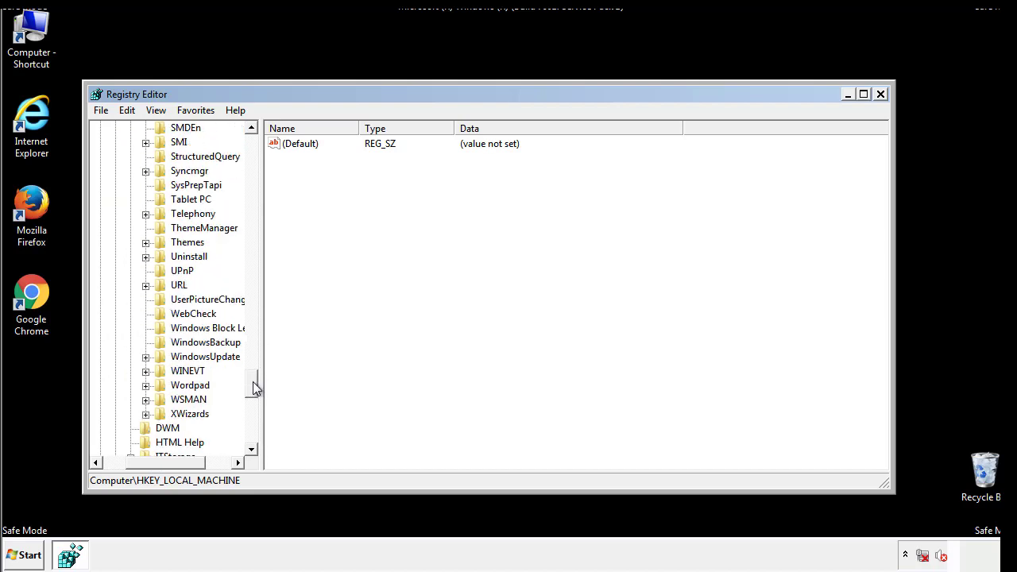
scroll(up, 3)
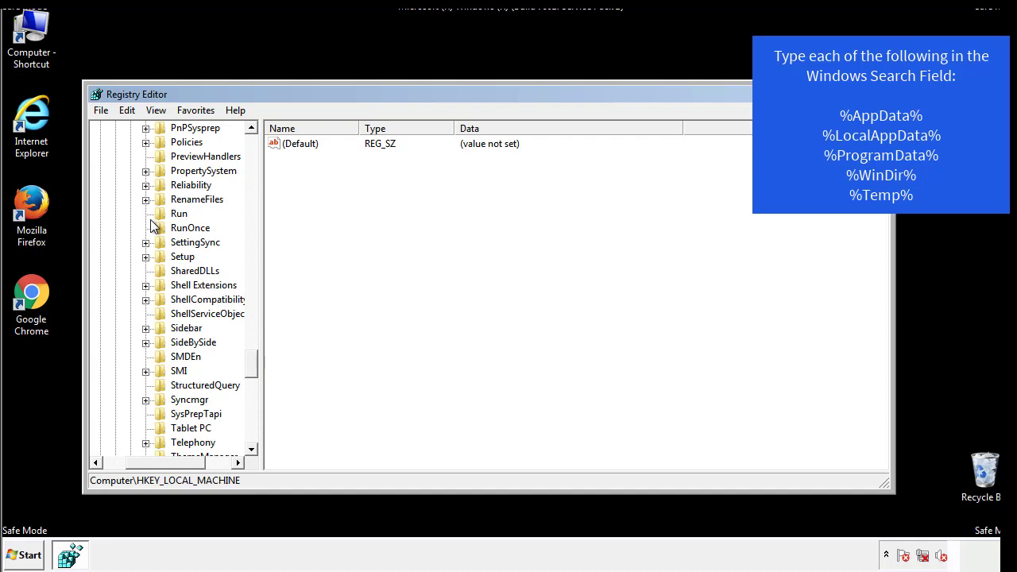
click(179, 213)
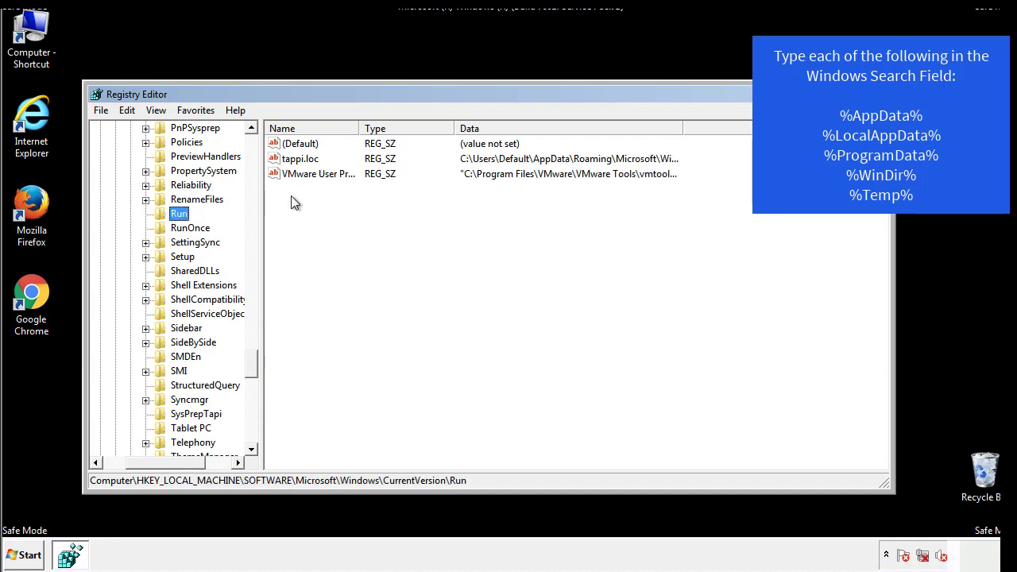
mouse_move(656, 174)
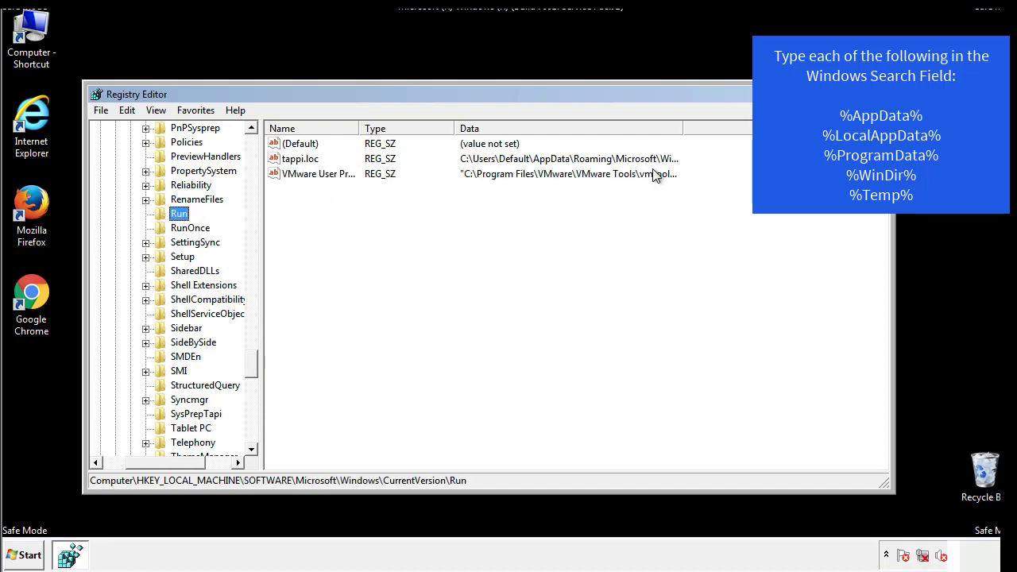
click(300, 158)
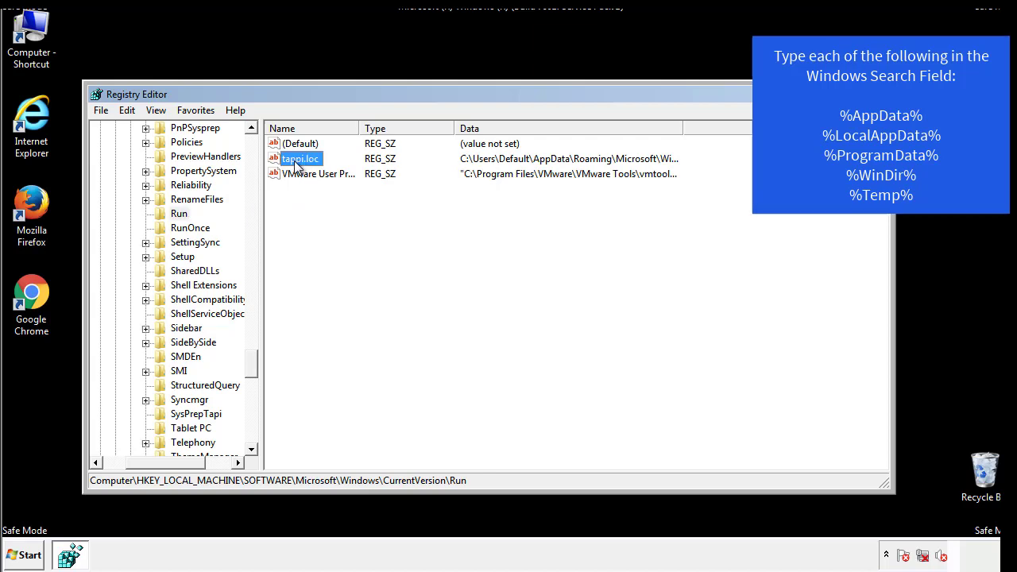
key(Delete)
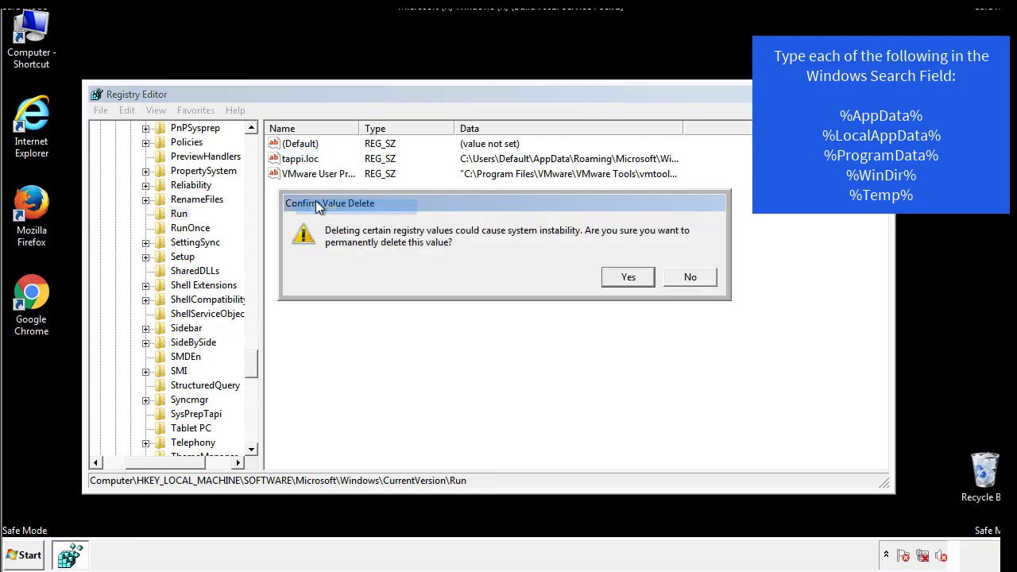
click(626, 276)
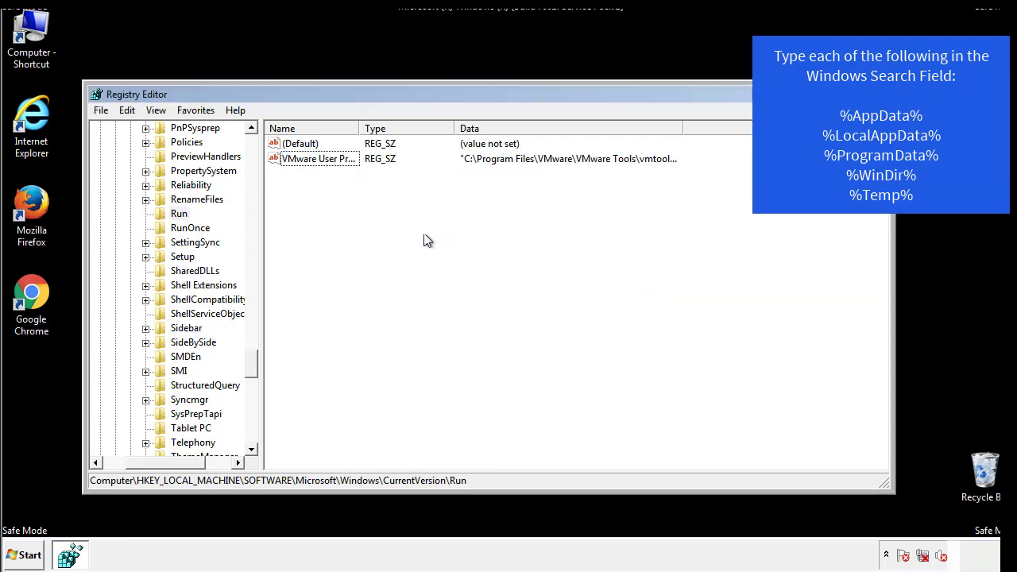
scroll(down, 3)
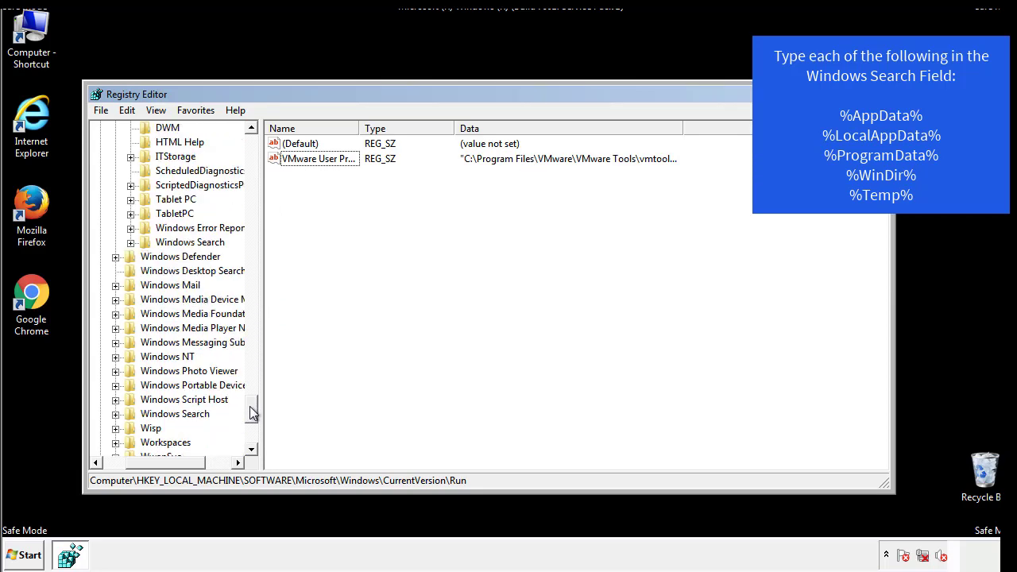
scroll(down, 3)
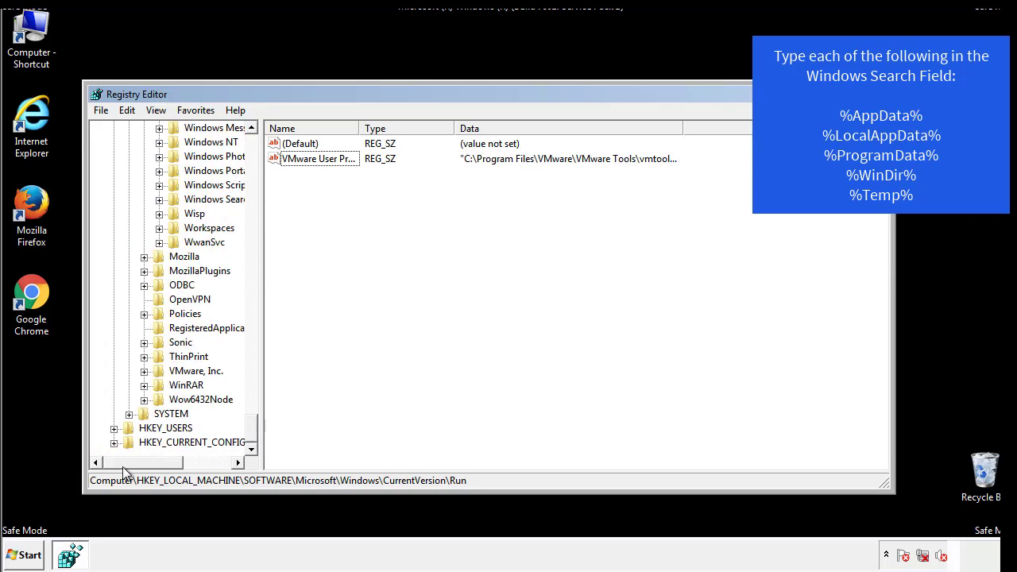
scroll(up, 3)
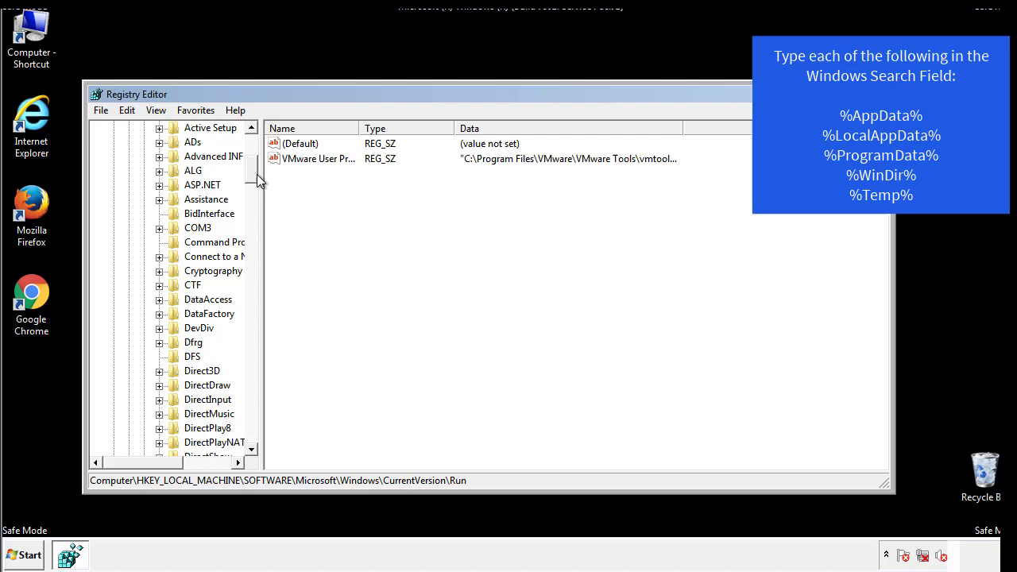
View HKCU\Software\Microsoft\Windows\CurrentVersion\Run, which holds only the DAEMON Tools Lite entry.
click(115, 170)
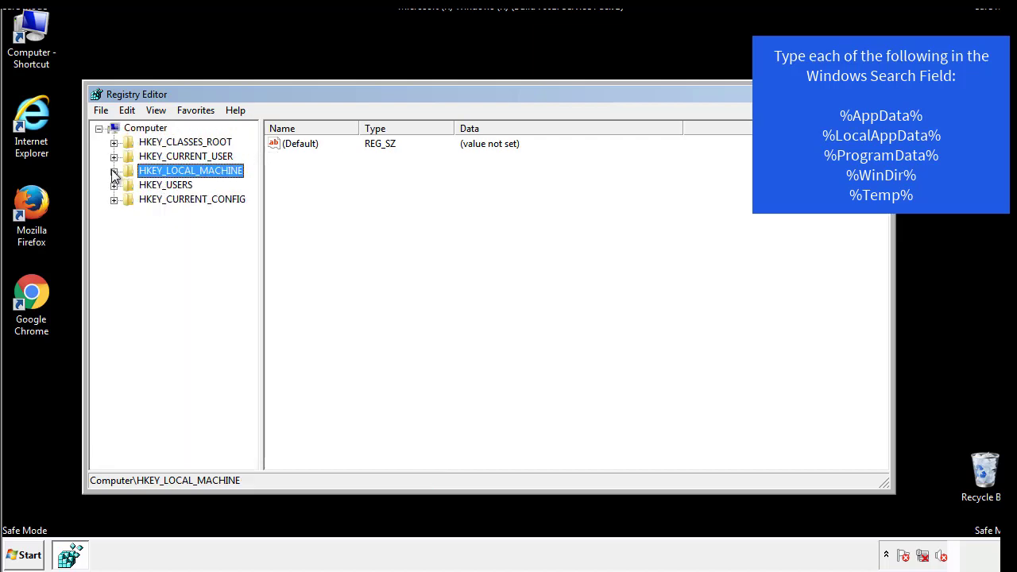
click(114, 155)
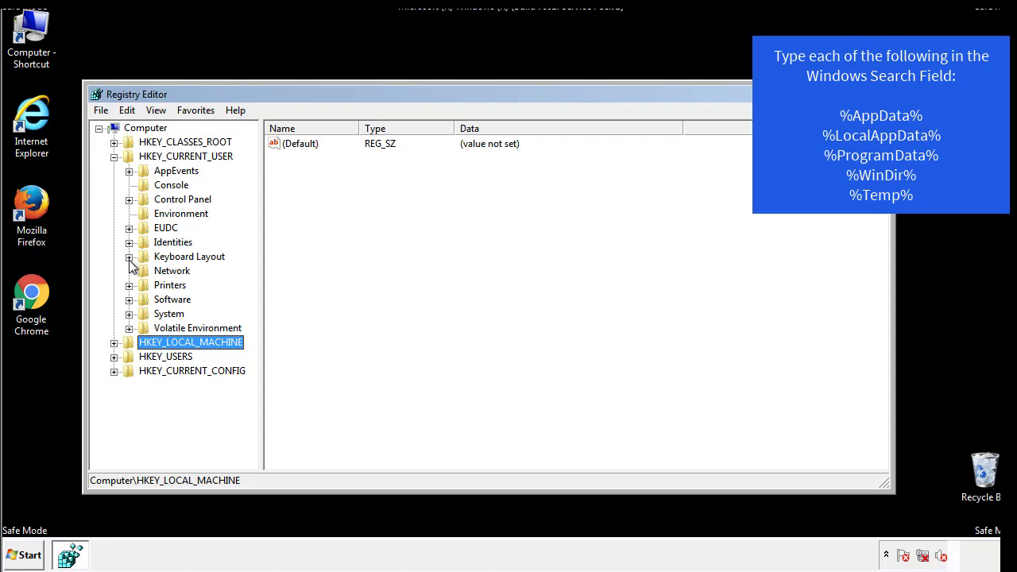
click(129, 299)
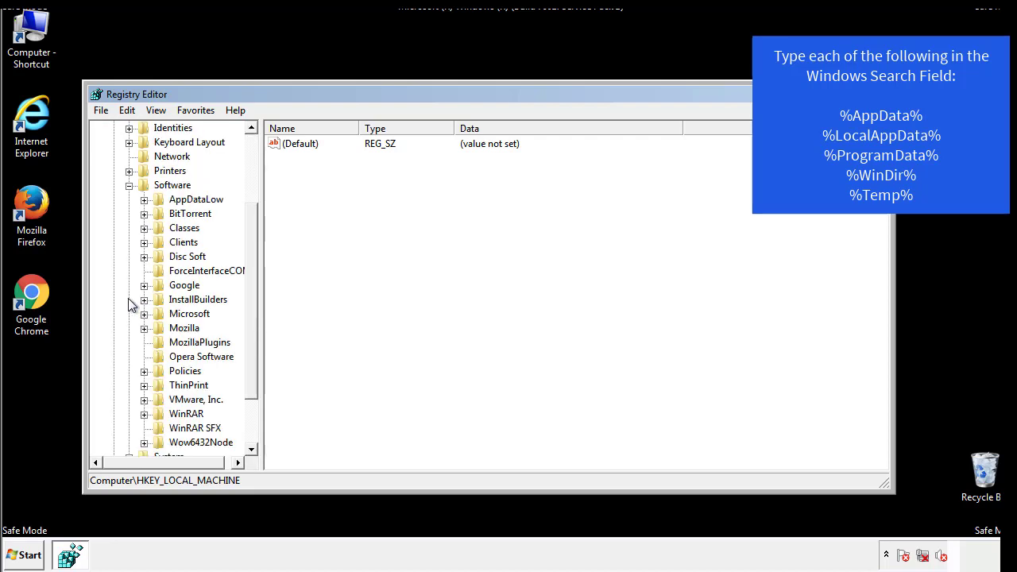
scroll(down, 3)
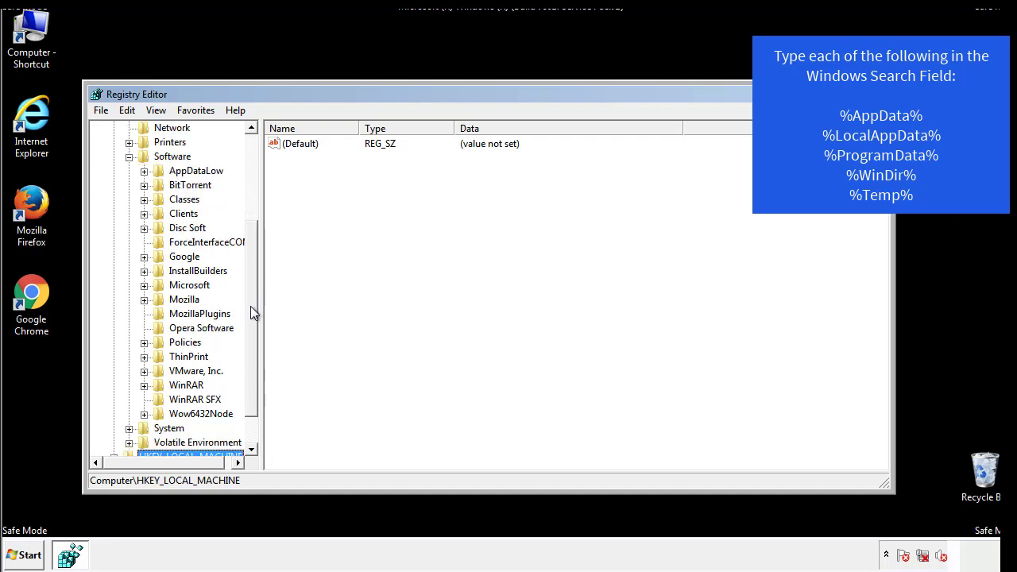
mouse_move(161, 321)
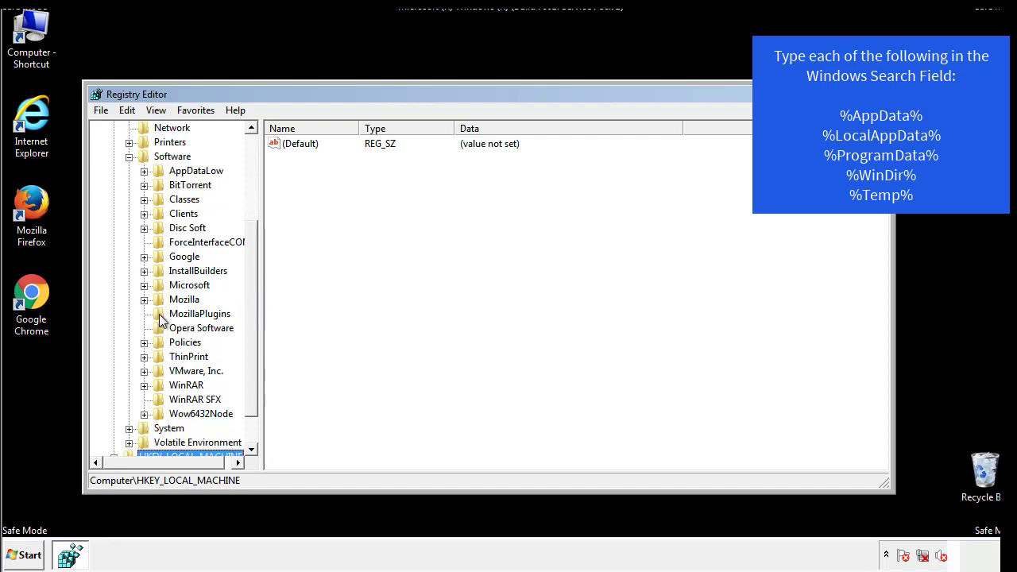
mouse_move(159, 218)
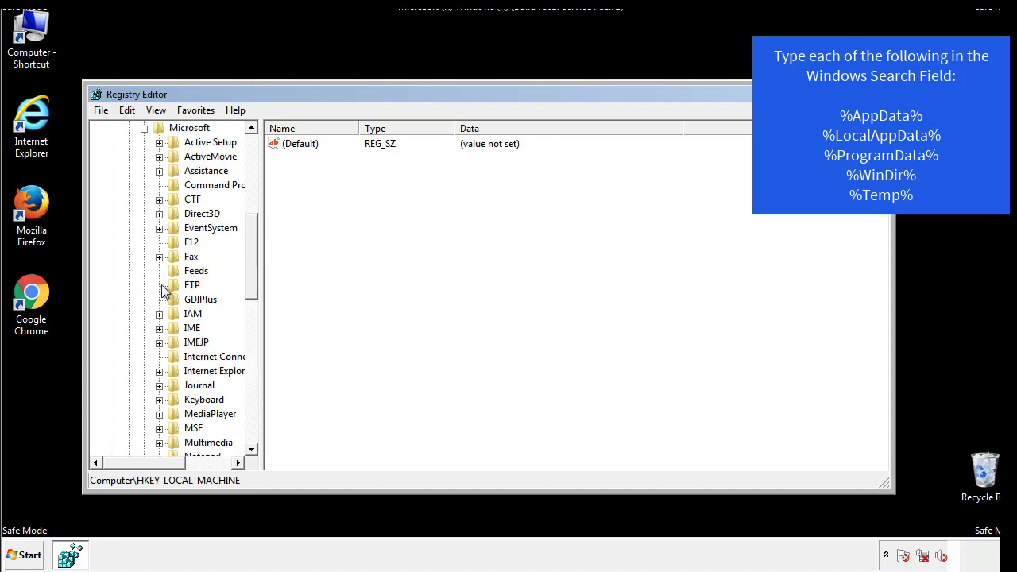
scroll(down, 3)
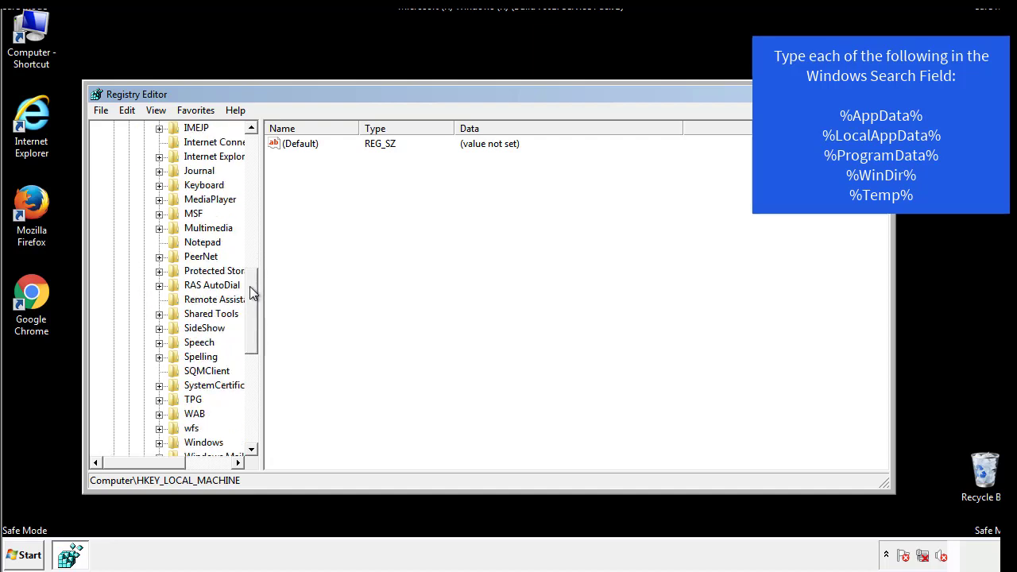
scroll(down, 3)
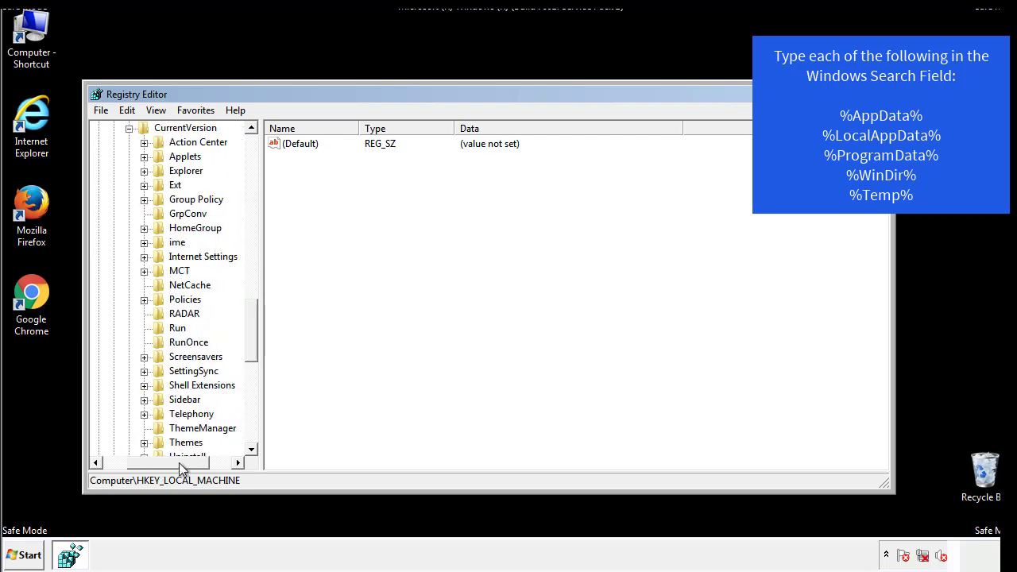
click(177, 328)
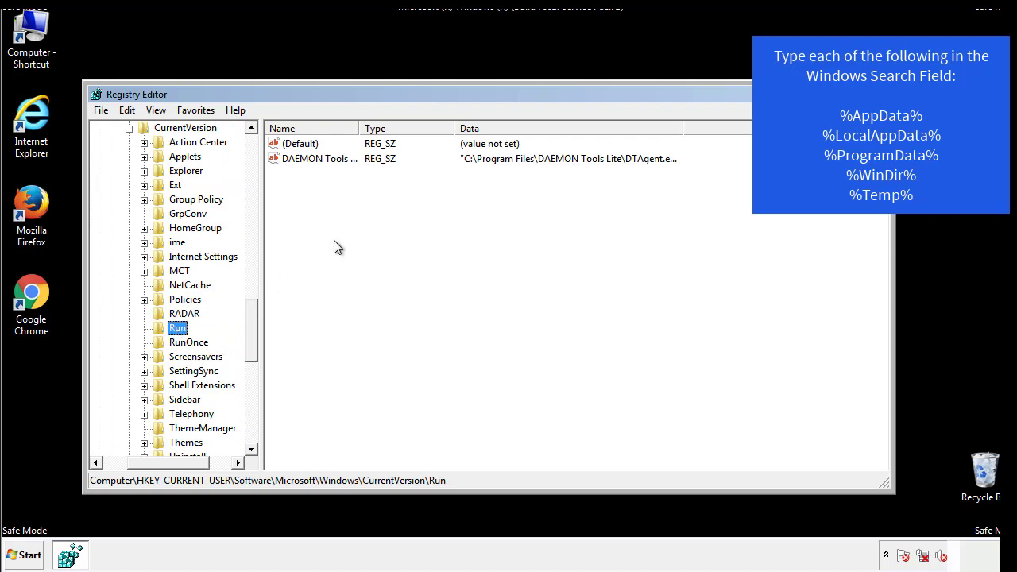
mouse_move(330, 174)
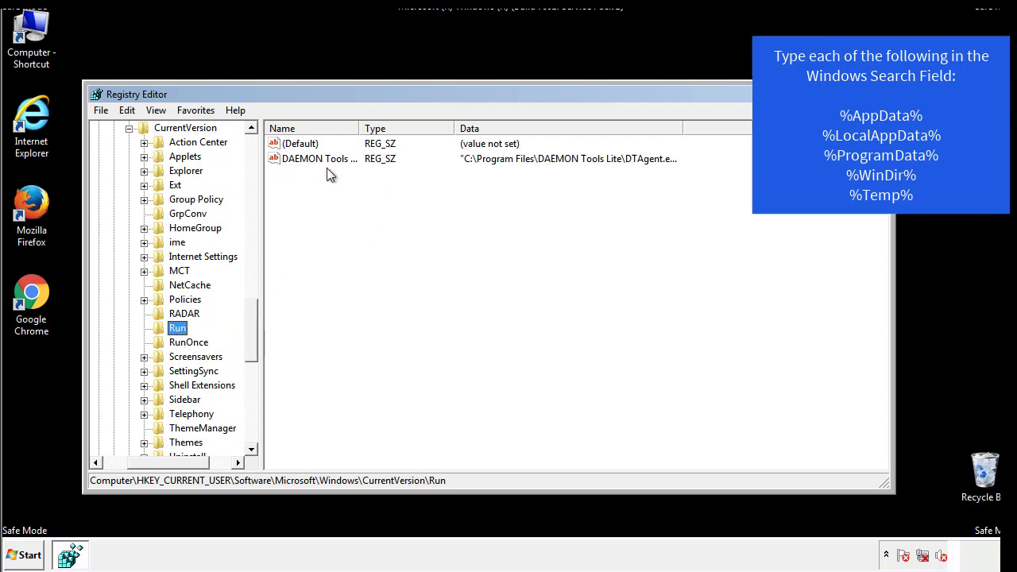
mouse_move(435, 187)
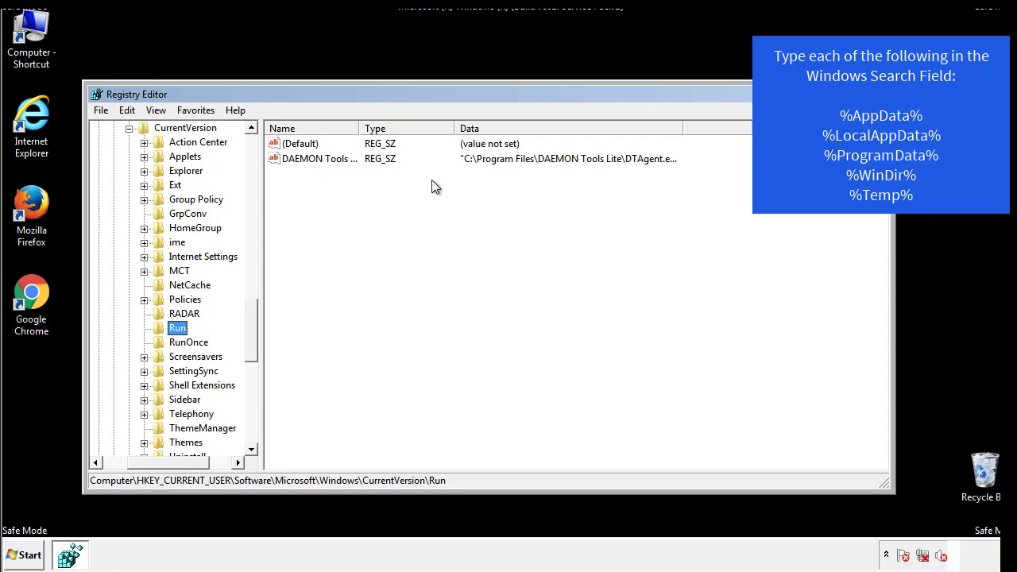
click(301, 143)
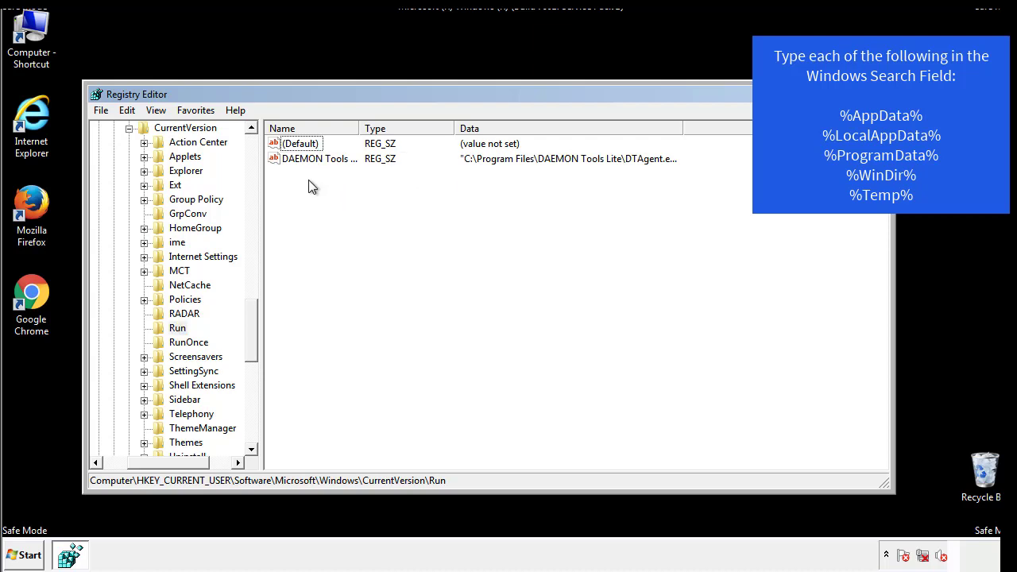
mouse_move(368, 188)
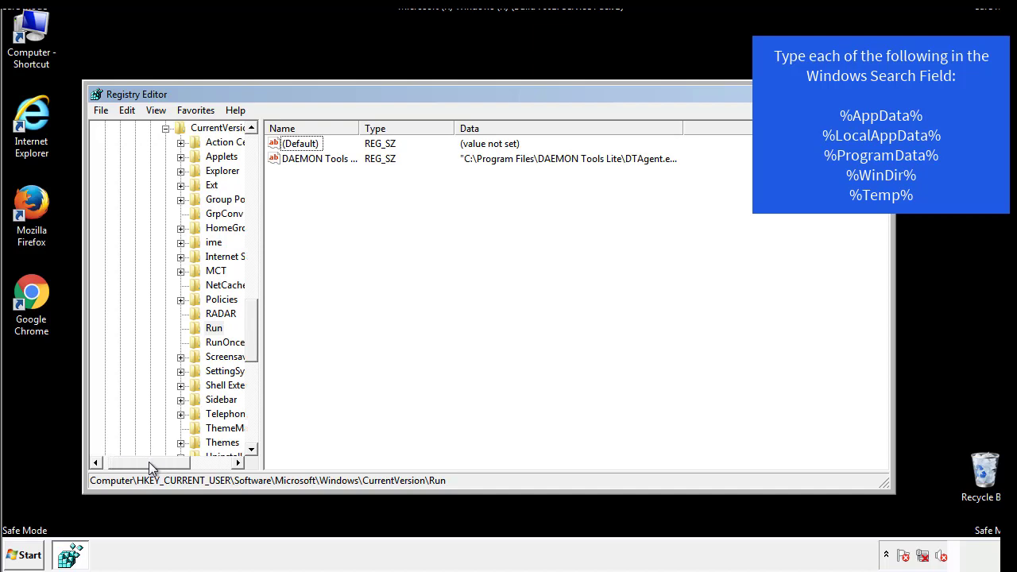
scroll(up, 3)
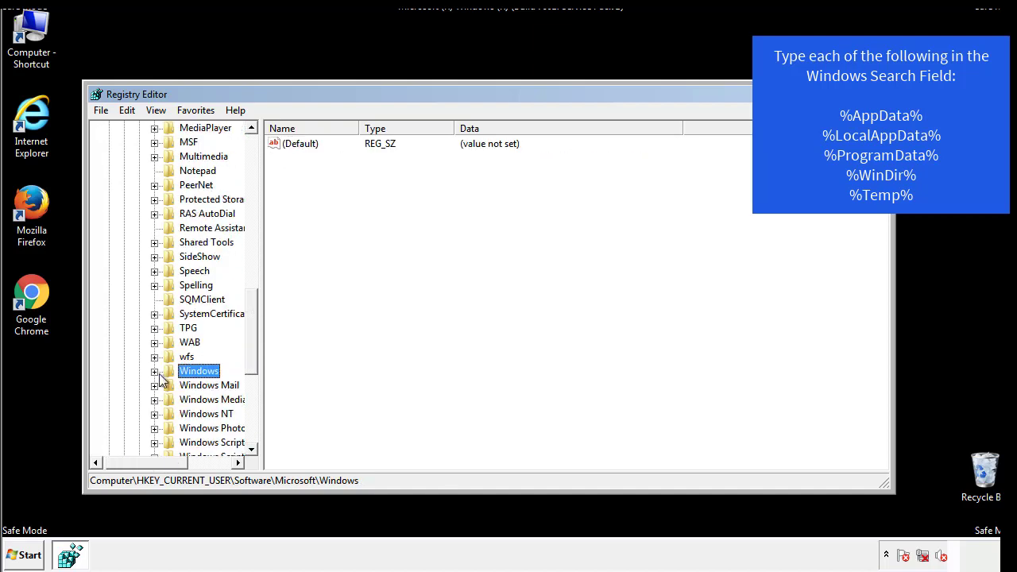
scroll(up, 3)
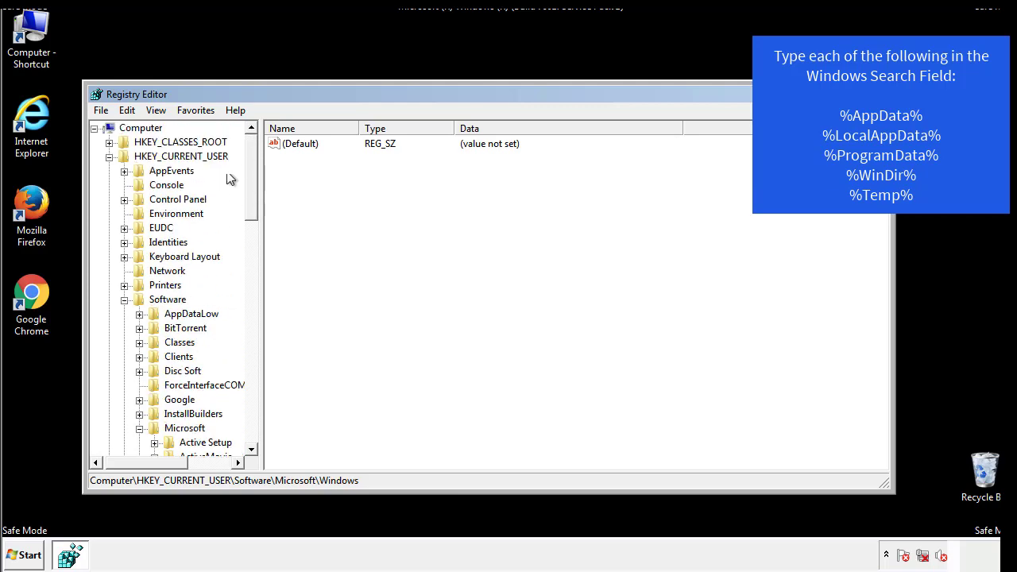
Search the registry for %temp% with Edit > Find.
click(126, 110)
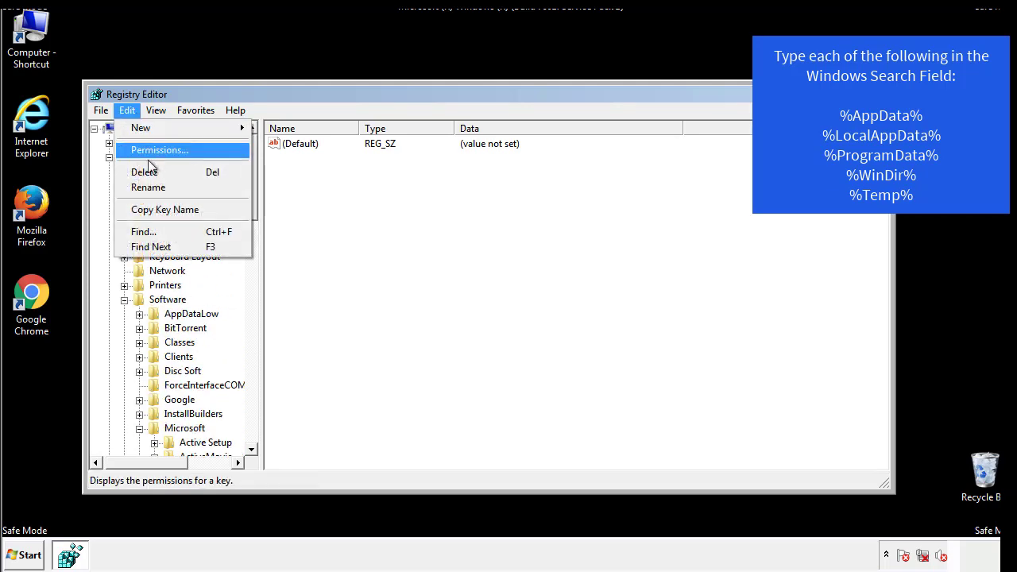
click(143, 231)
text(%L)
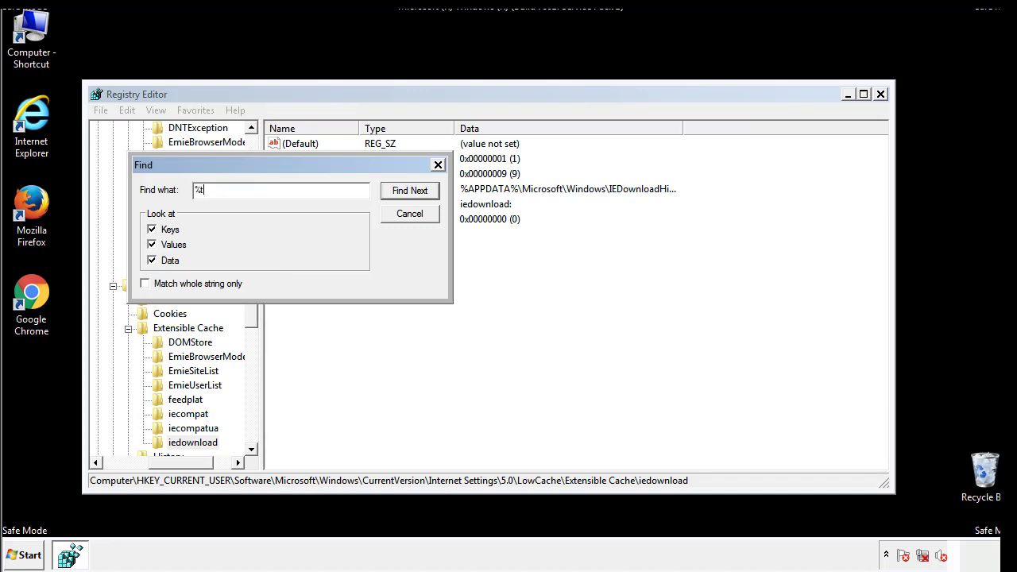
text(temp%)
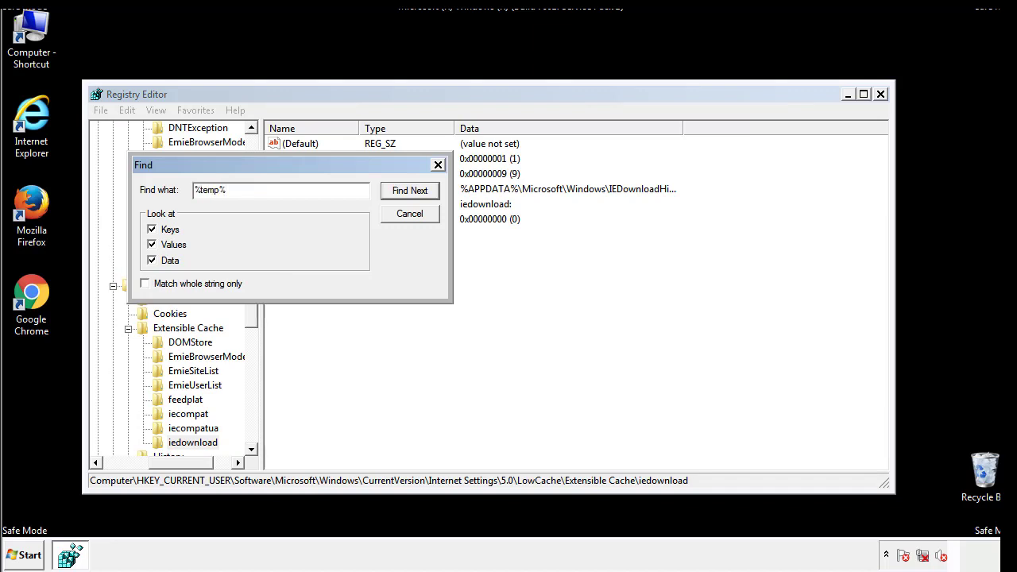
click(409, 190)
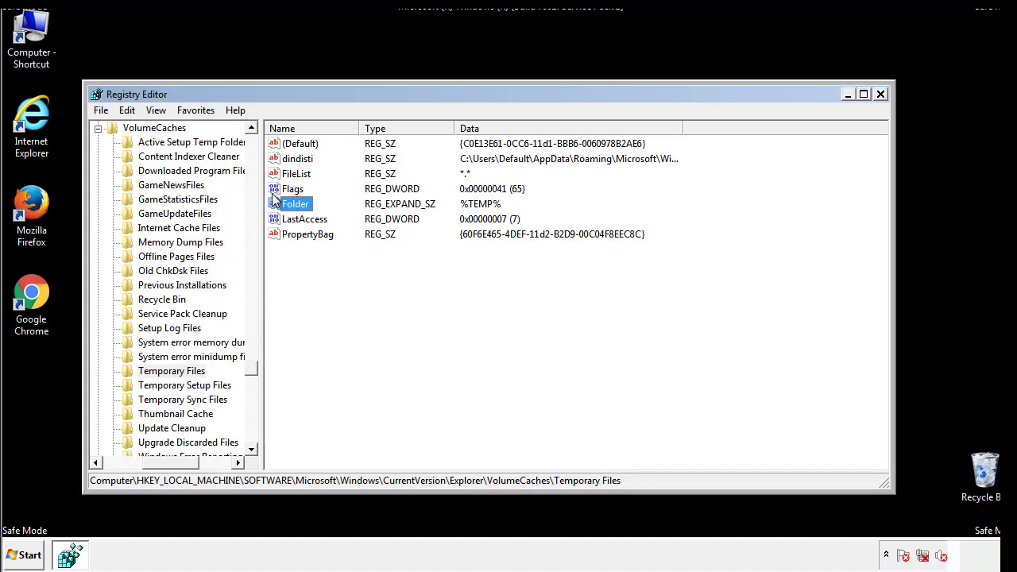
Delete all values in the Temporary Files VolumeCaches key, leaving only Default.
click(332, 262)
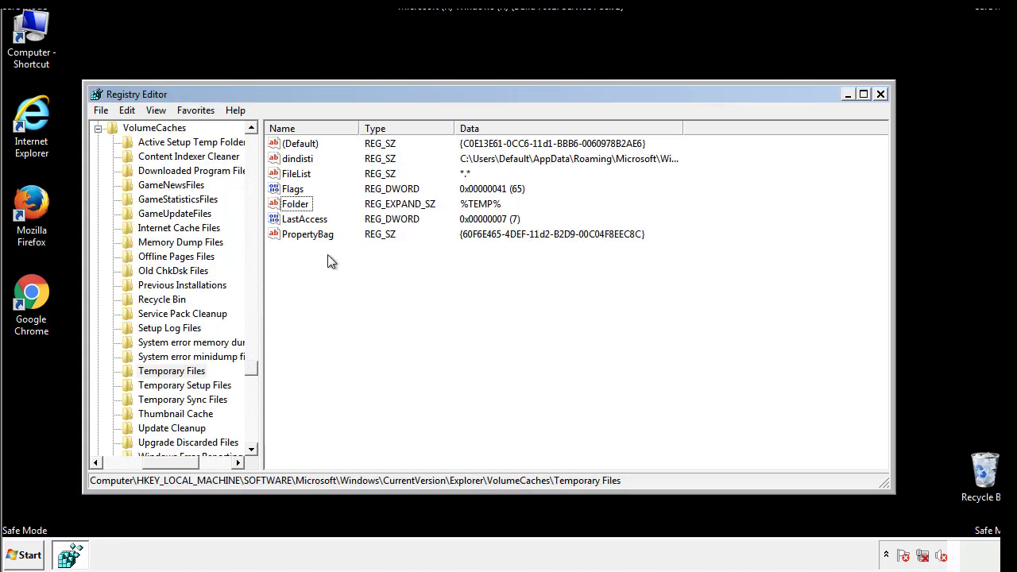
key(ctrl+a)
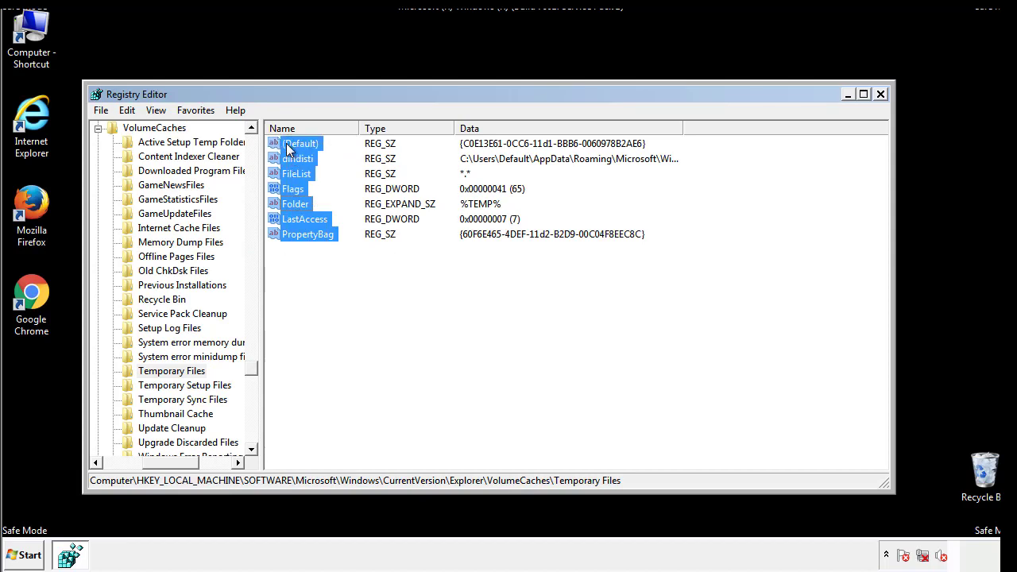
right_click(300, 143)
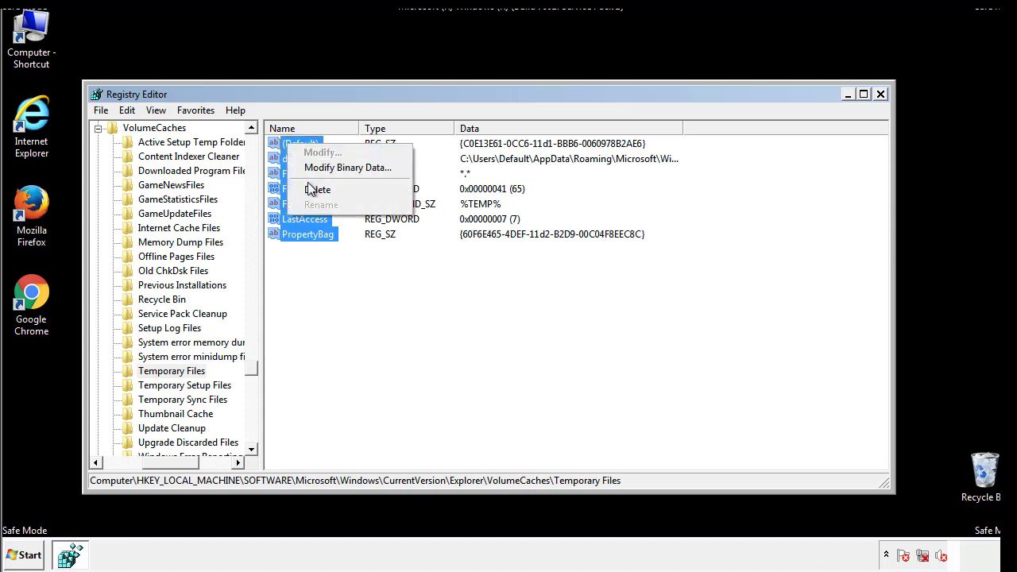
click(318, 190)
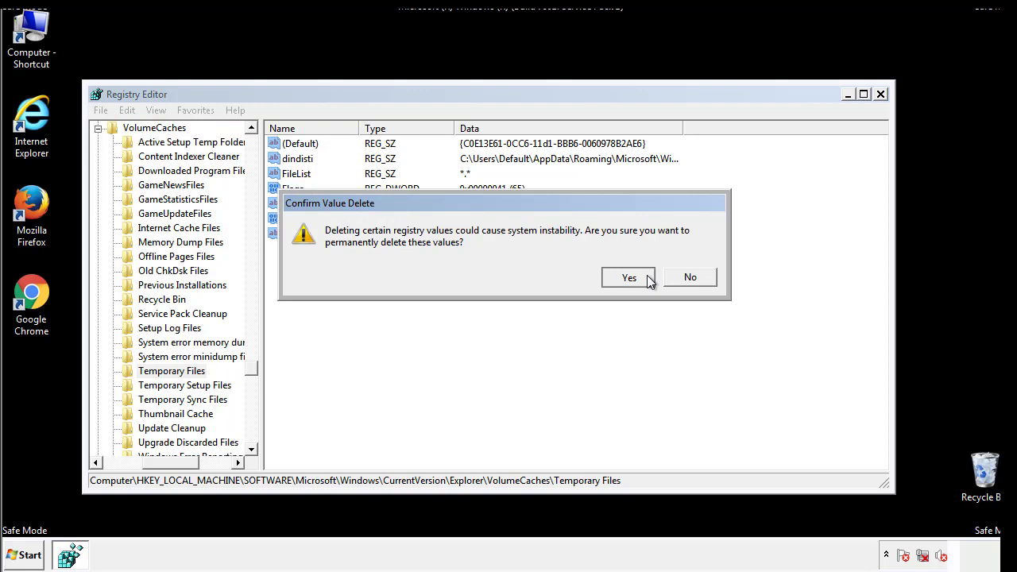
click(628, 277)
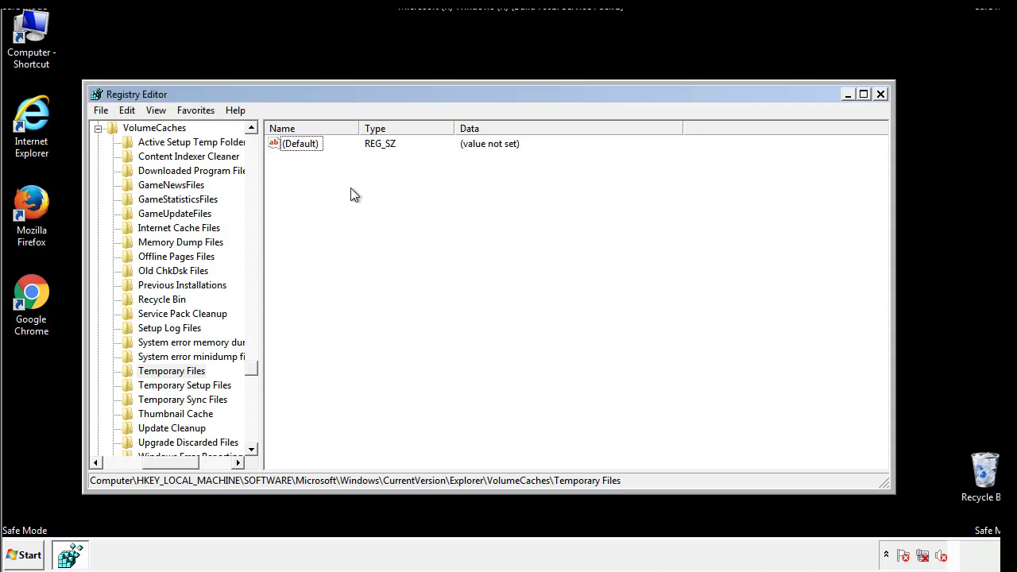
mouse_move(880, 95)
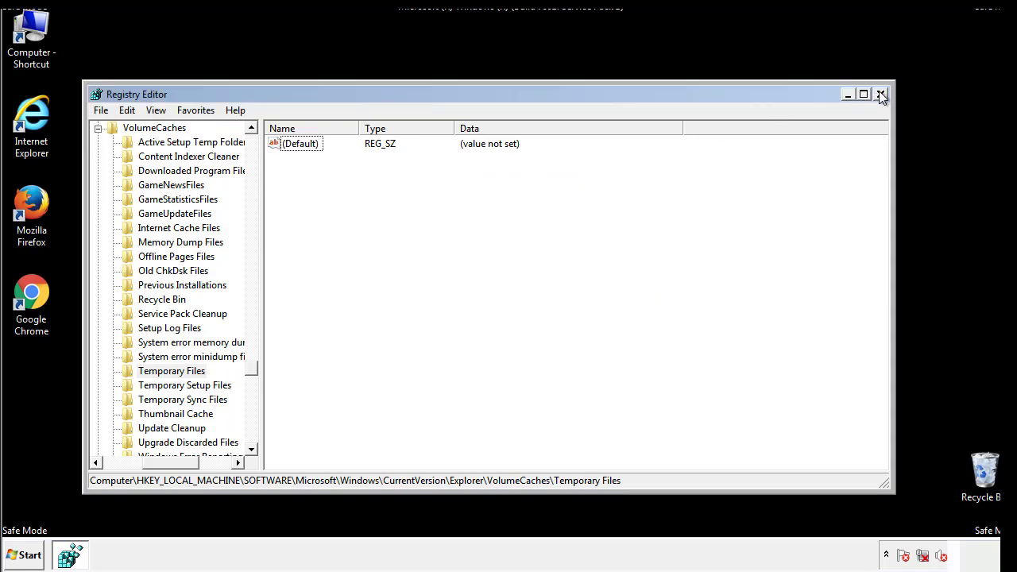
Close Registry Editor and launch msconfig from the Start menu search.
click(880, 93)
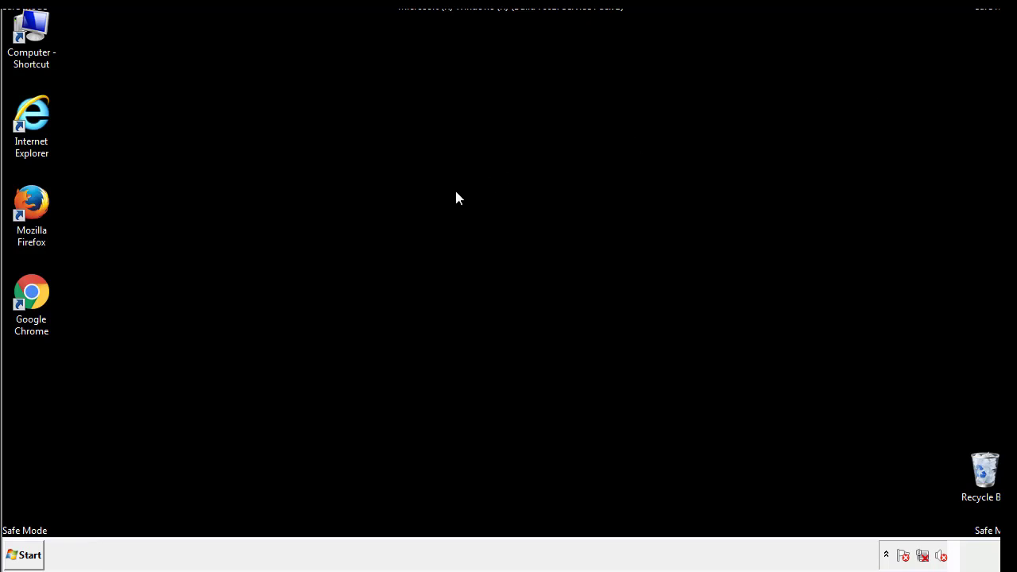
mouse_move(42, 398)
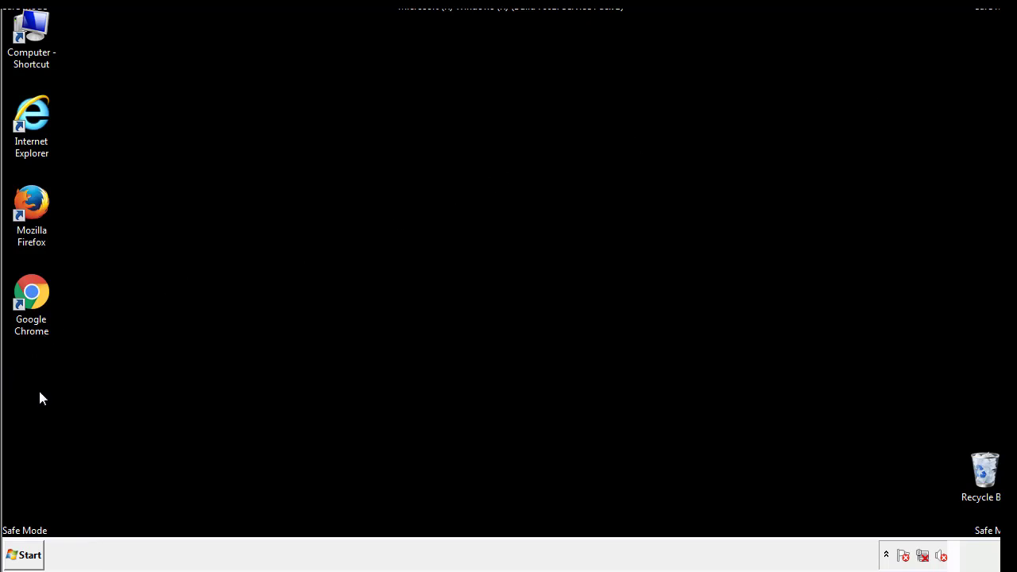
click(24, 554)
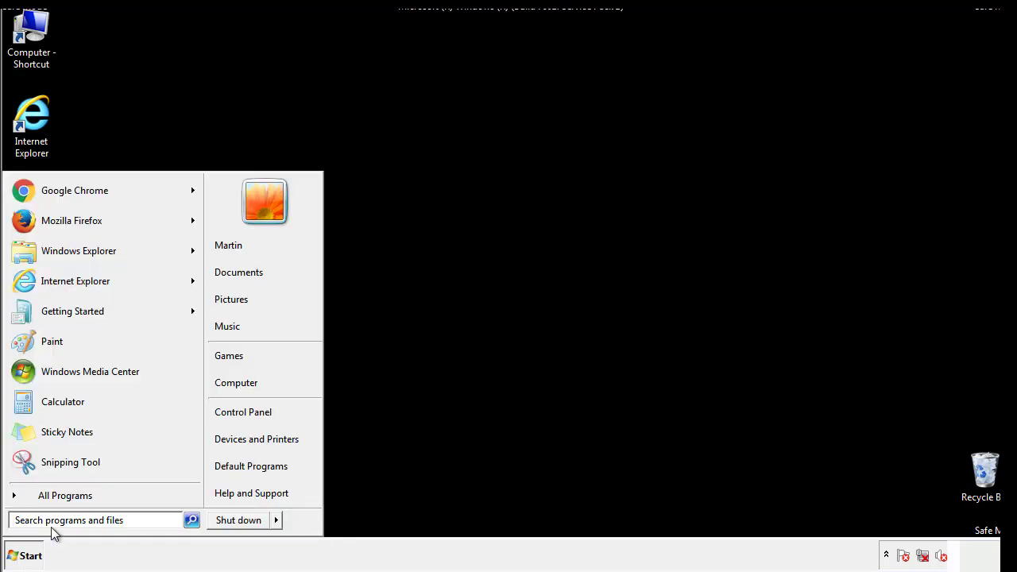
text(mscon)
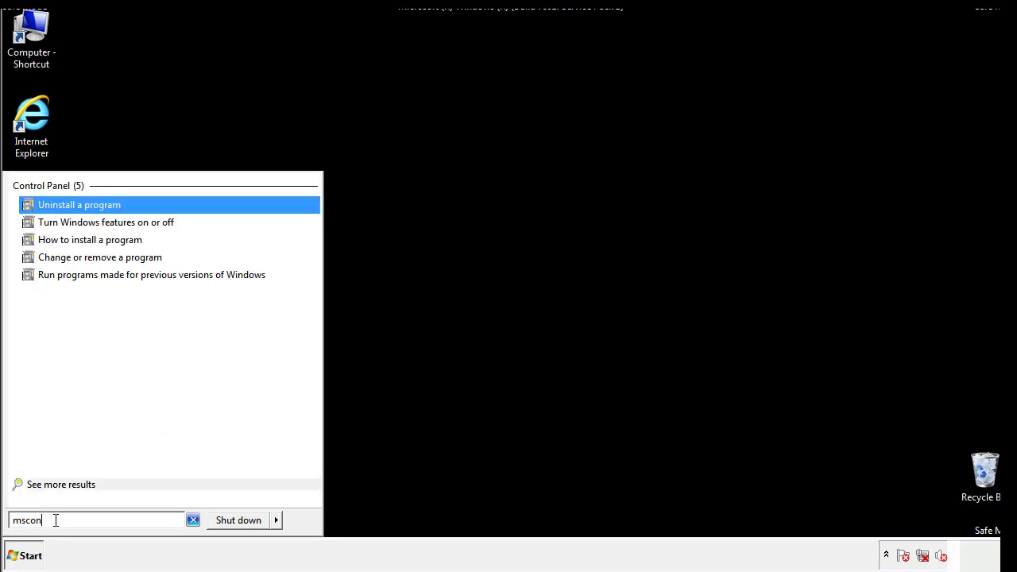
text(fig)
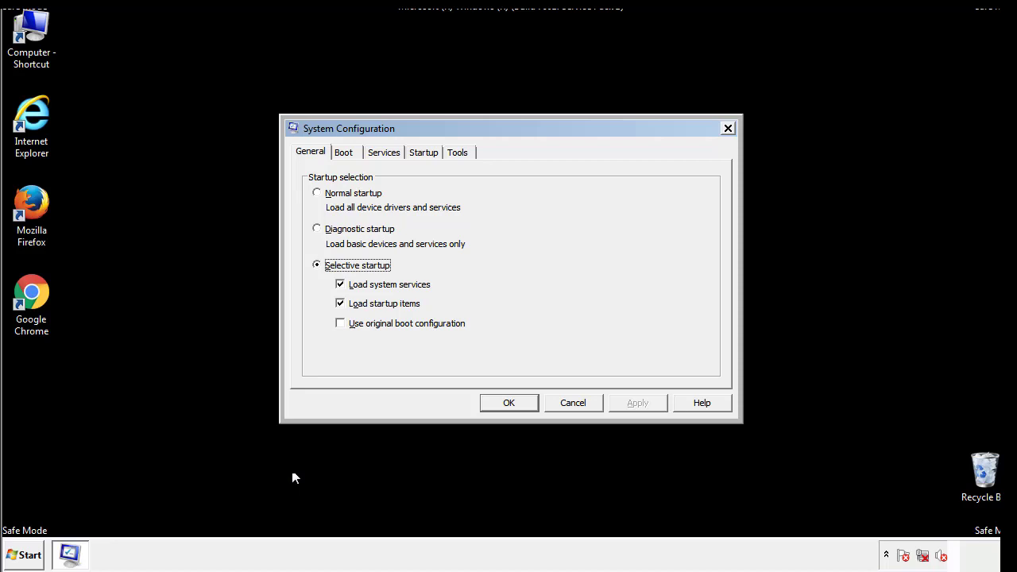
Clear the Safe boot option on the Boot tab and apply it with OK.
click(343, 152)
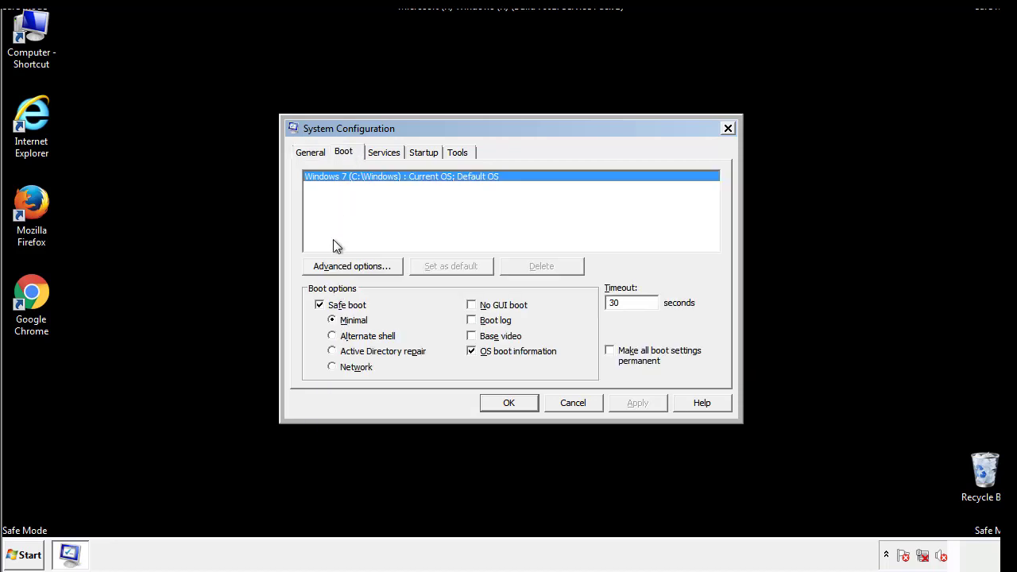
click(319, 304)
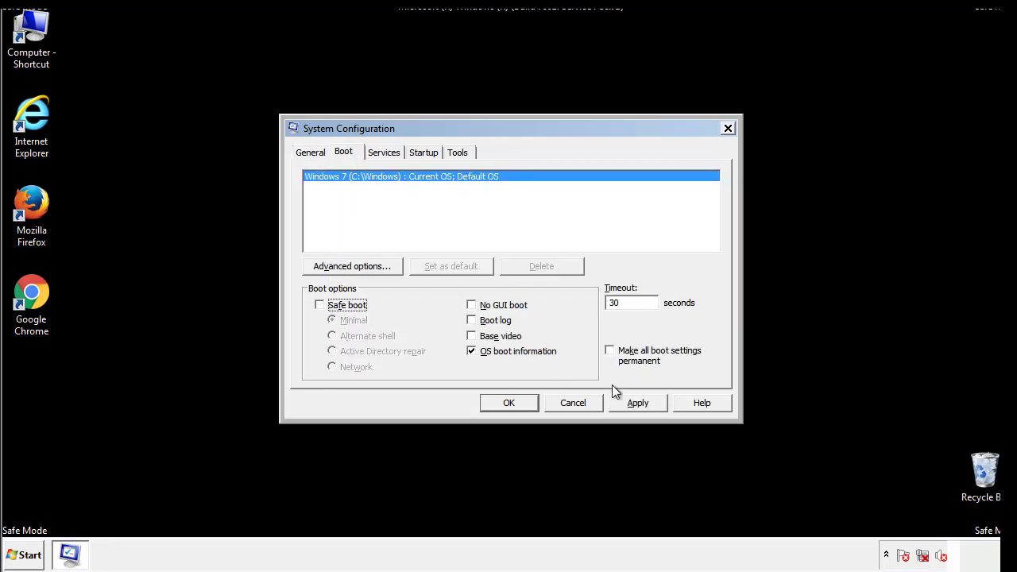
click(509, 403)
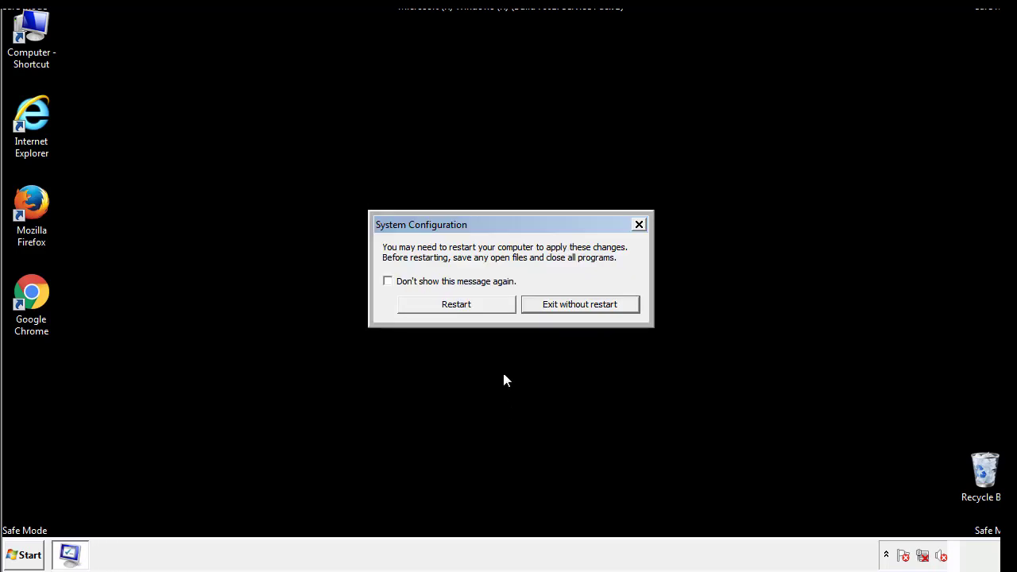